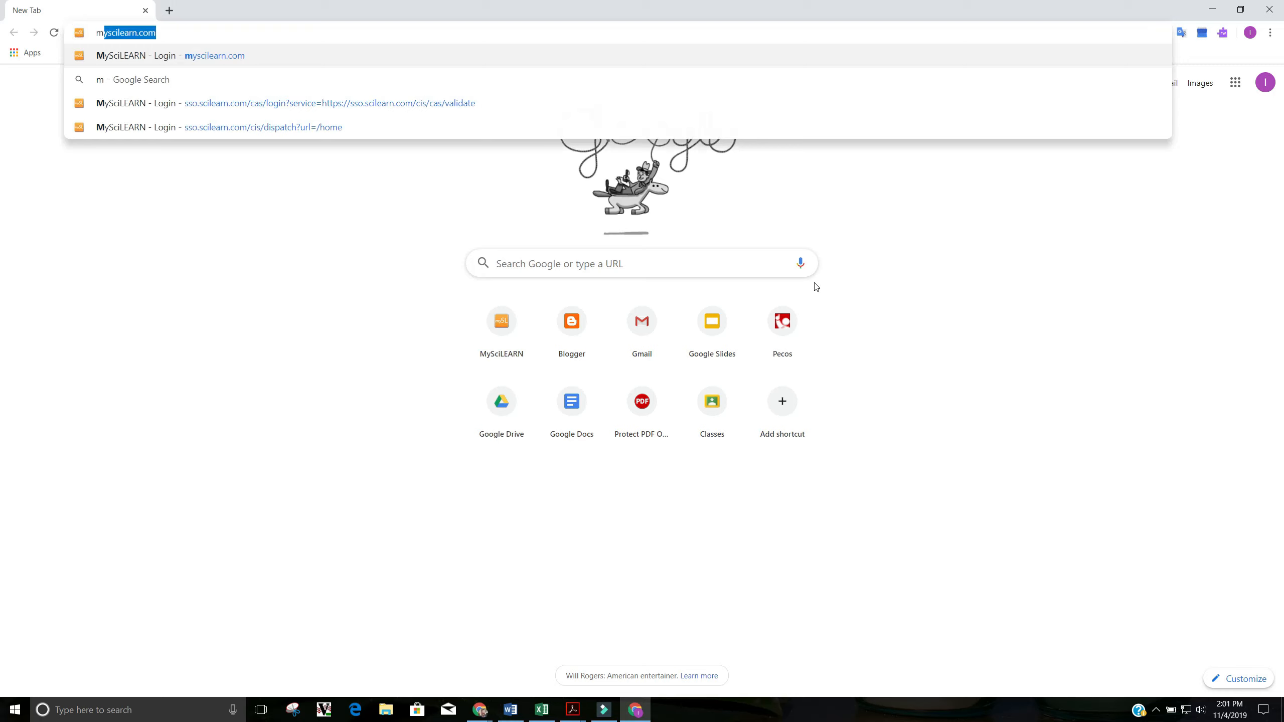
Load the suggested myscilearn.com site from the Chrome address bar
{"action": "type", "text": "y"}
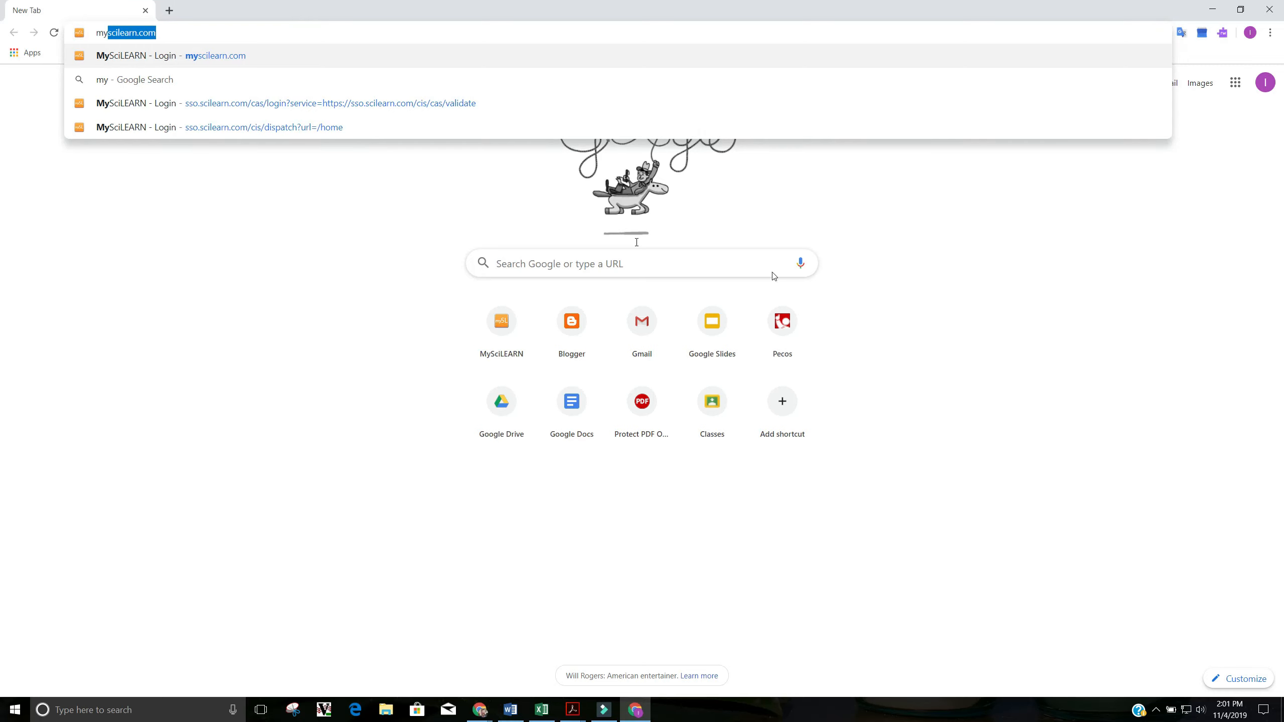
{"action": "key", "text": "enter"}
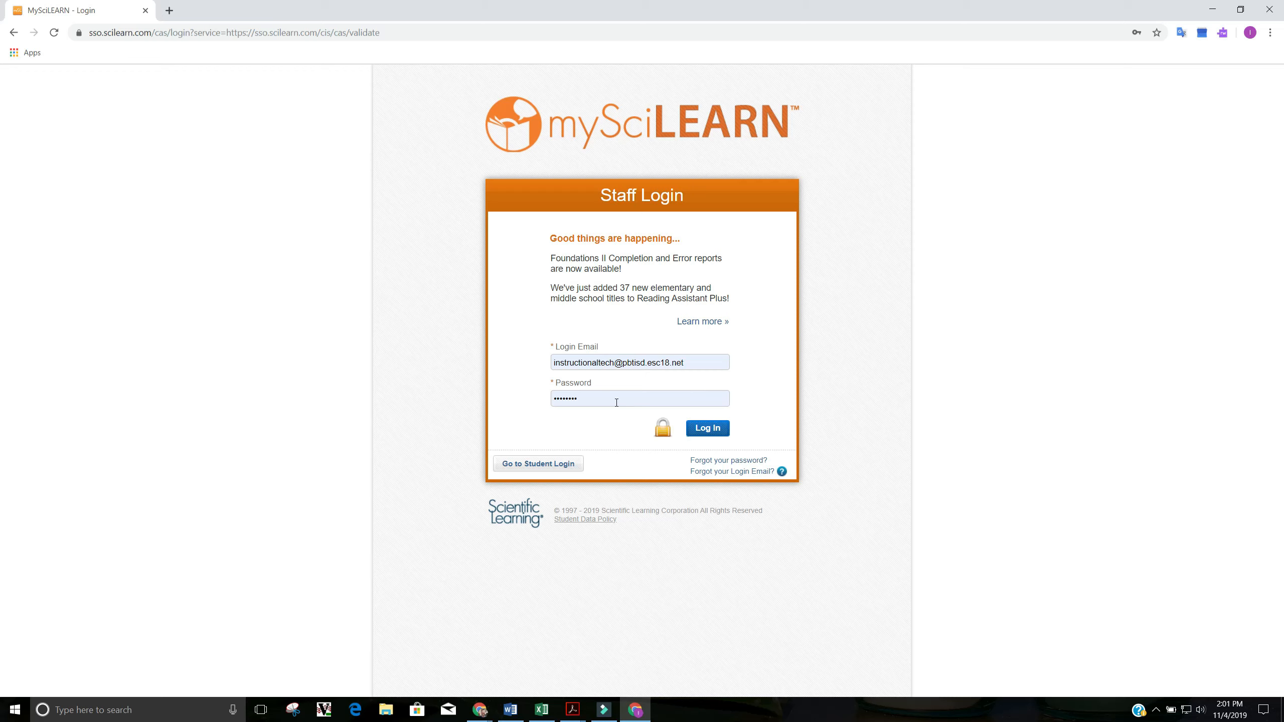
{"action": "mouse_move", "coordinate": [686, 445]}
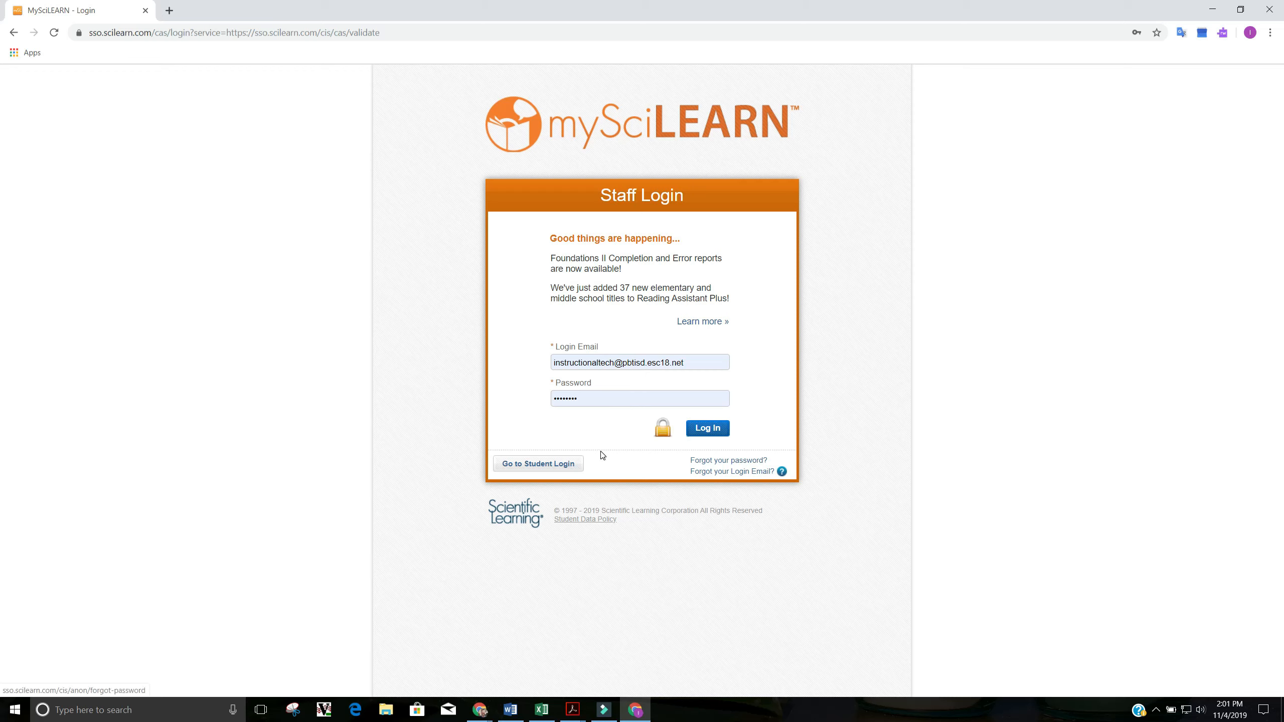
Submit the staff login with the pre-filled email and password
{"action": "left_click", "coordinate": [706, 427]}
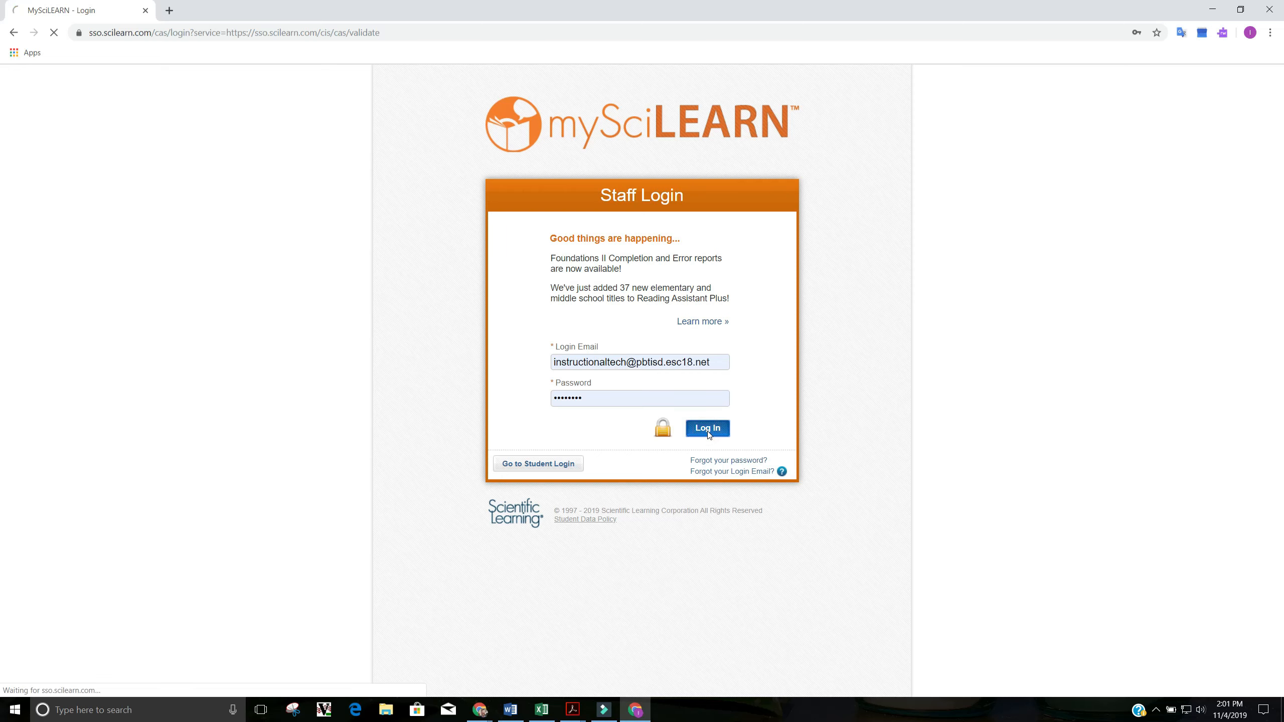
{"action": "left_click", "coordinate": [706, 428]}
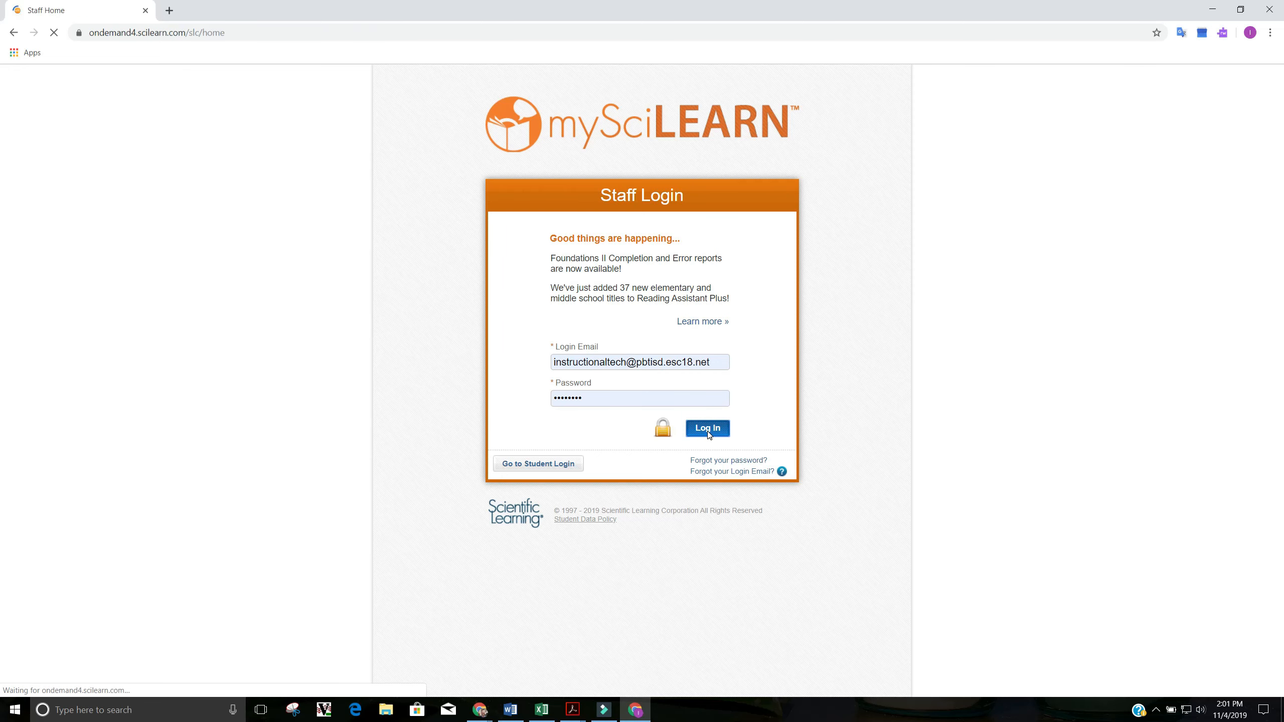
Go from My Dashboard to the Results section for student reports
{"action": "left_click", "coordinate": [707, 428]}
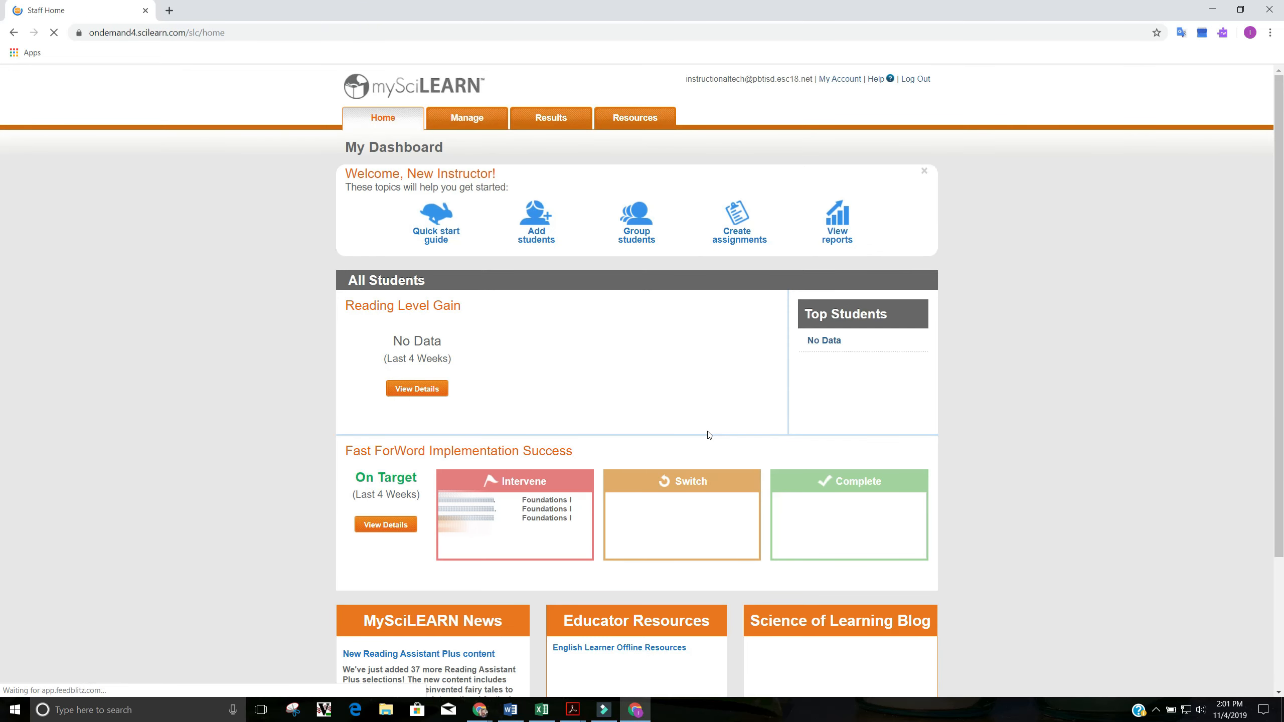
{"action": "mouse_move", "coordinate": [245, 381]}
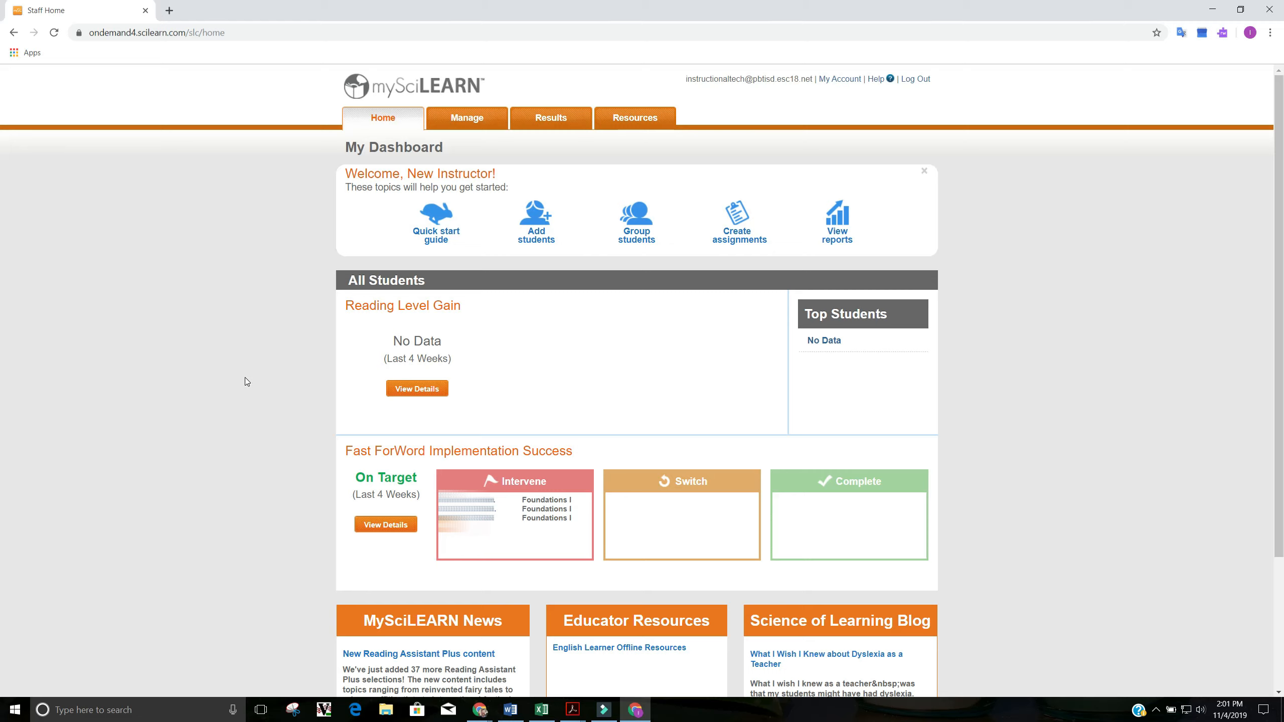
{"action": "mouse_move", "coordinate": [248, 381]}
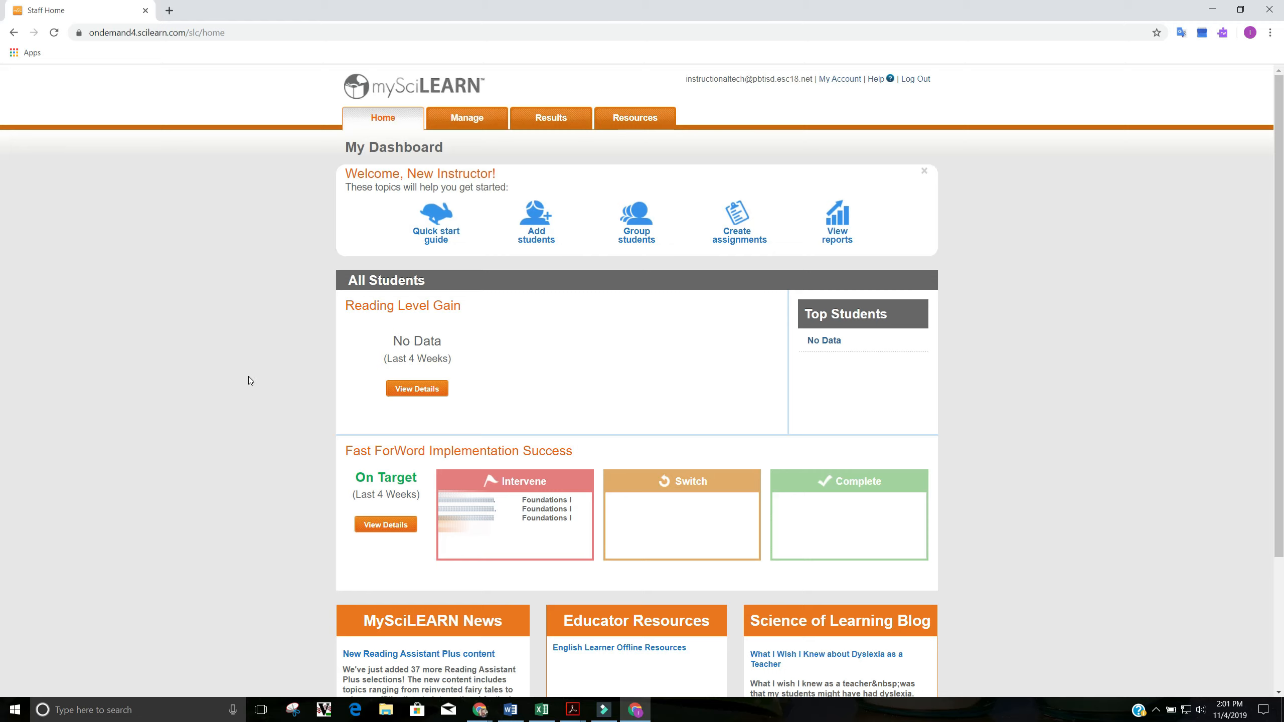
{"action": "mouse_move", "coordinate": [273, 380]}
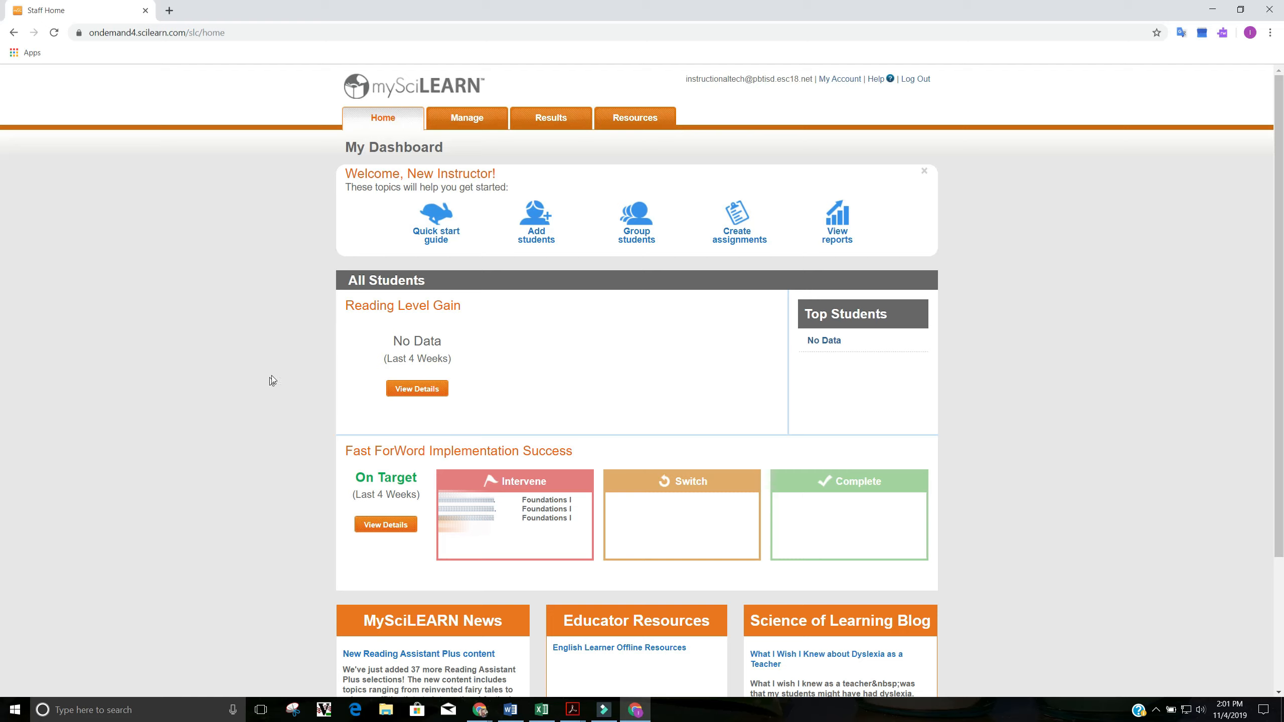
{"action": "mouse_move", "coordinate": [336, 270]}
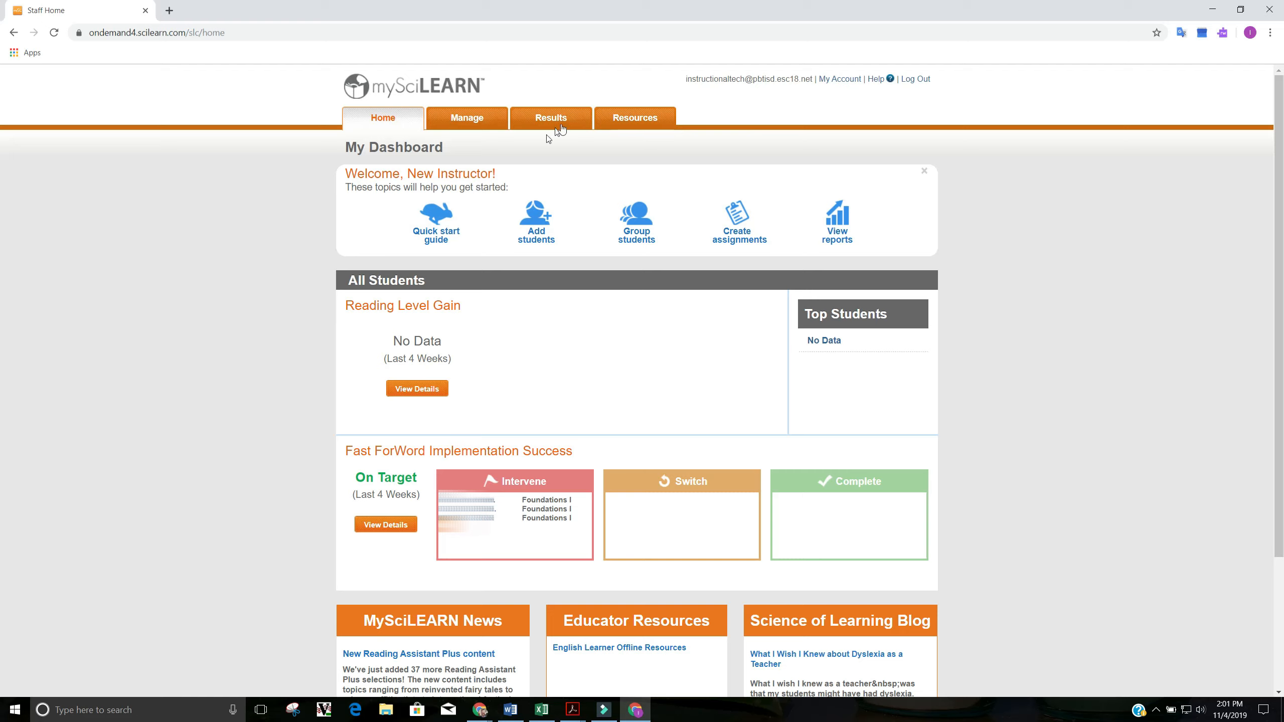
{"action": "left_click", "coordinate": [551, 118]}
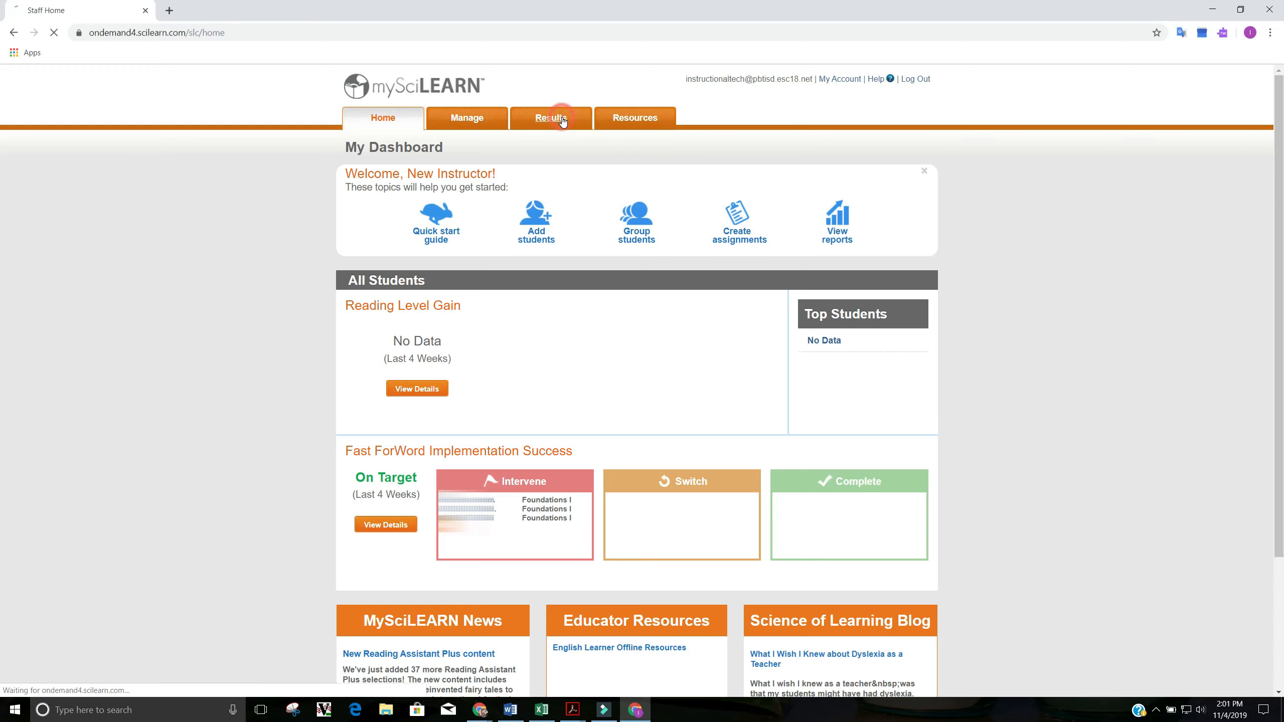
Set the Implementation Success report's date range to Last Week for all students
{"action": "left_click", "coordinate": [555, 118]}
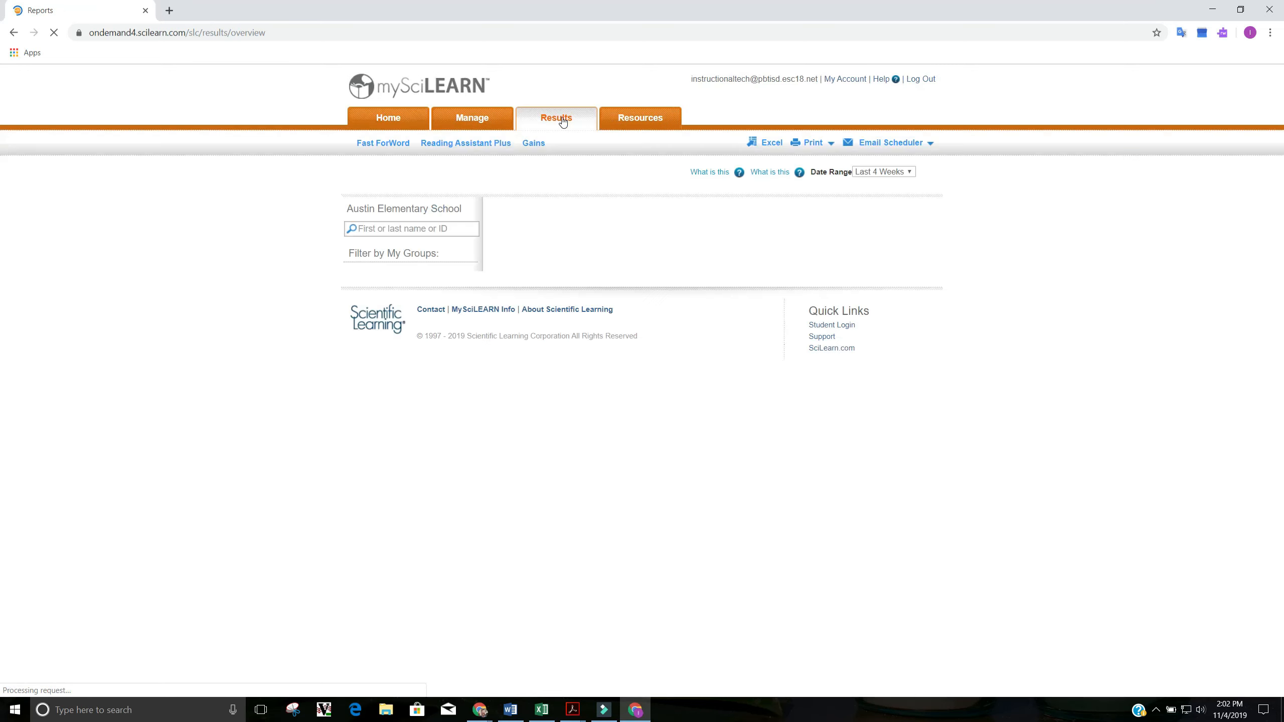
{"action": "left_click", "coordinate": [554, 118]}
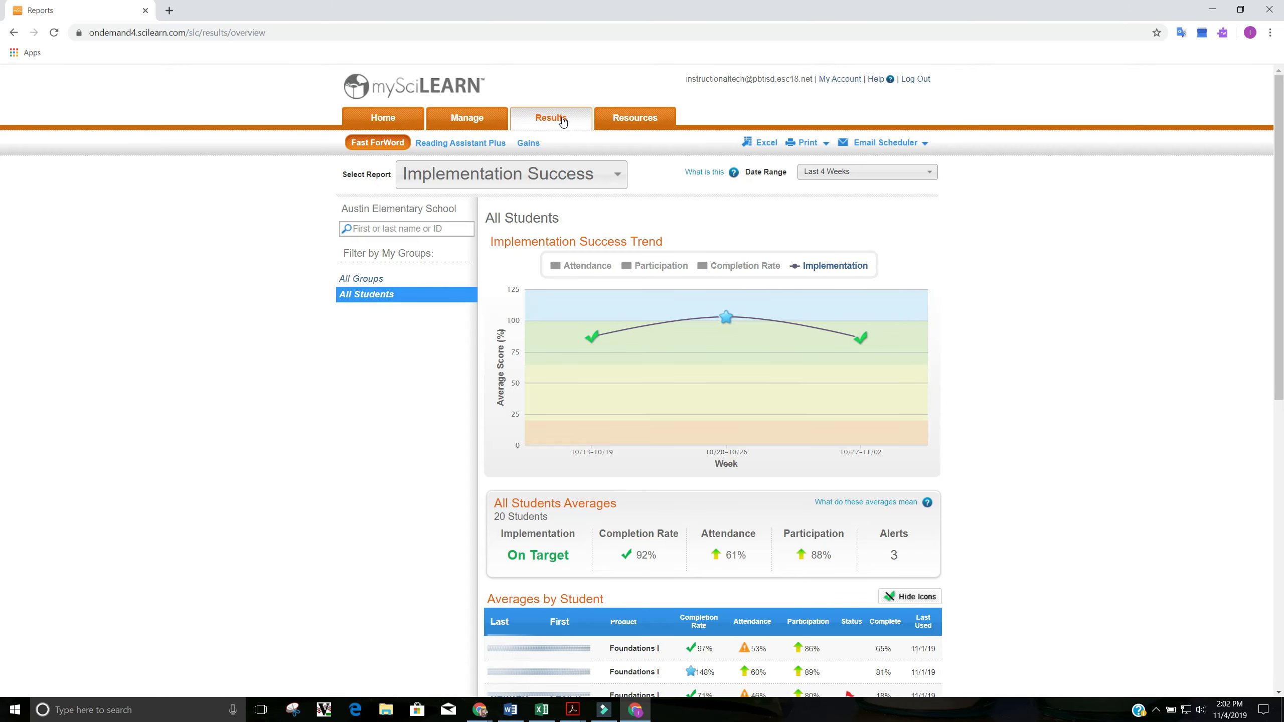
{"action": "mouse_move", "coordinate": [314, 187]}
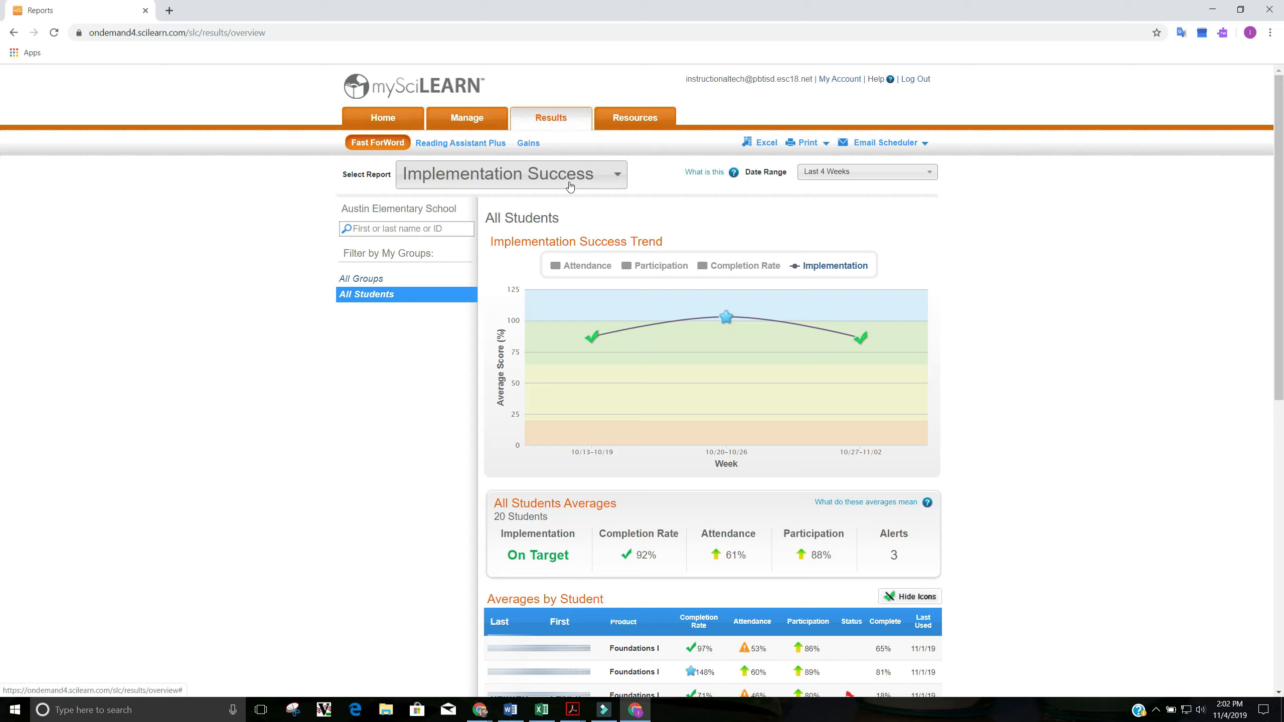
{"action": "mouse_move", "coordinate": [841, 181]}
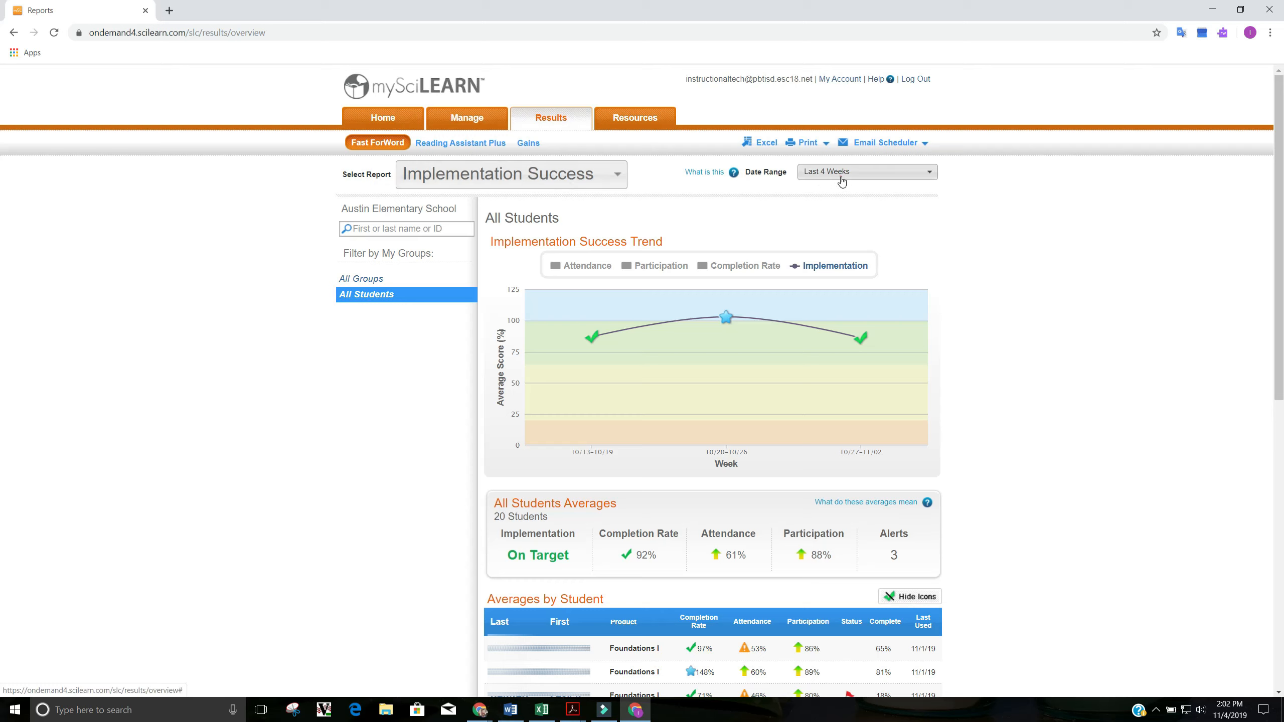
{"action": "left_click", "coordinate": [863, 171]}
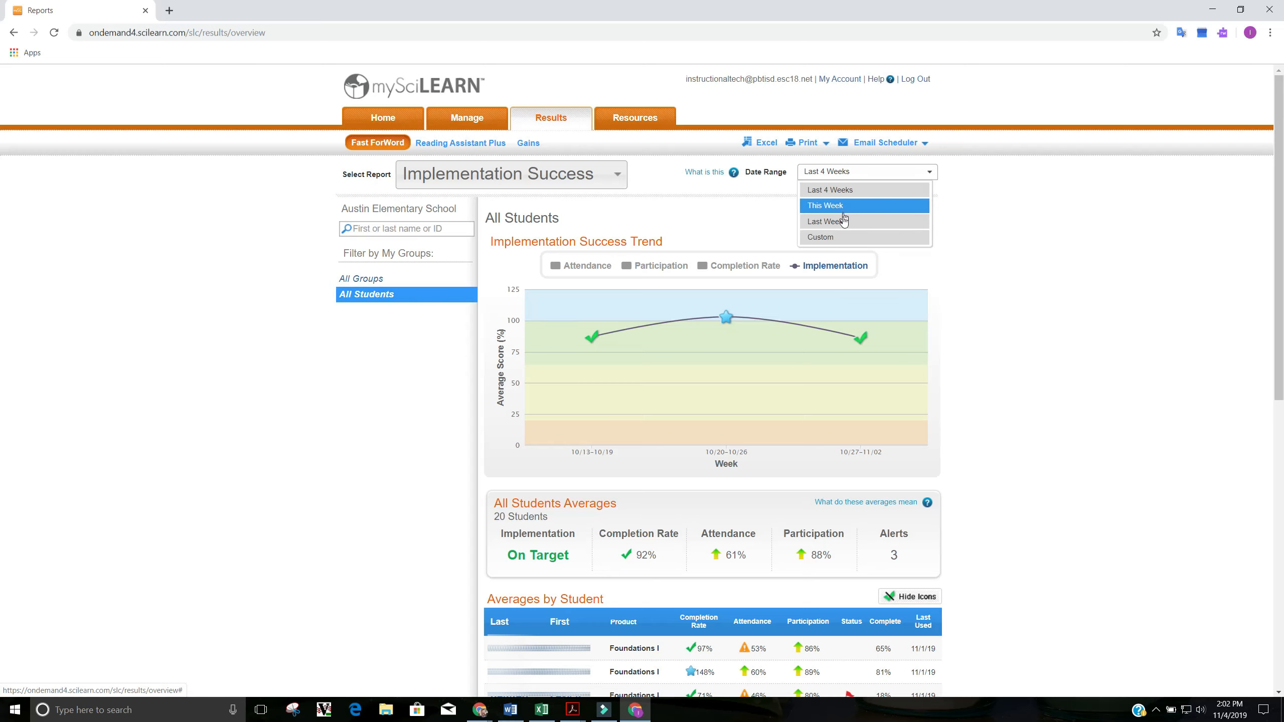
{"action": "left_click", "coordinate": [826, 221]}
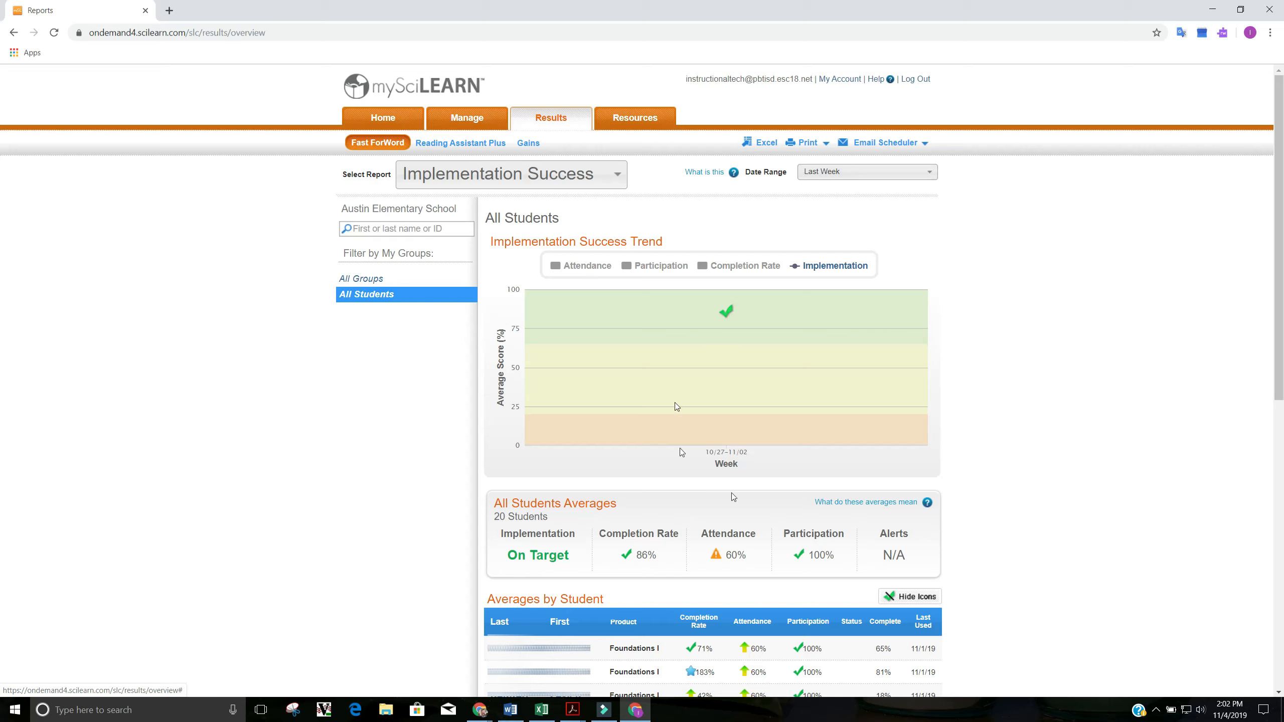
{"action": "mouse_move", "coordinate": [801, 404]}
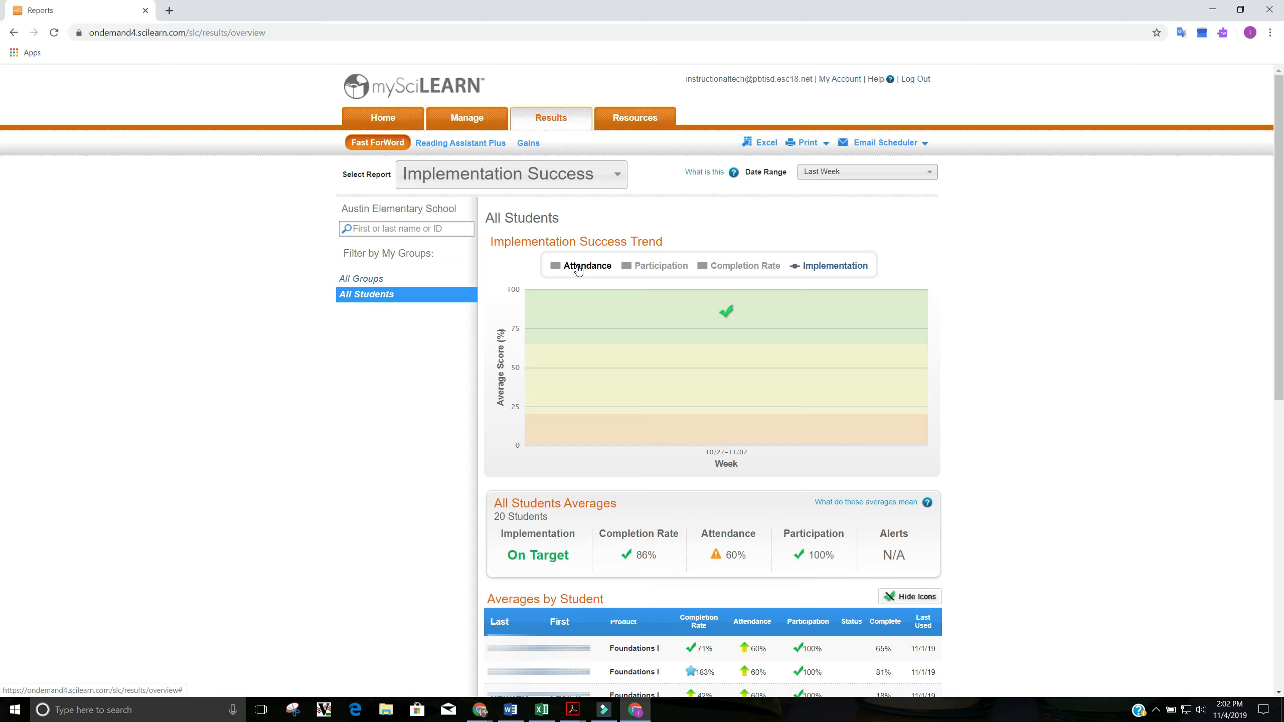
{"action": "left_click", "coordinate": [581, 265]}
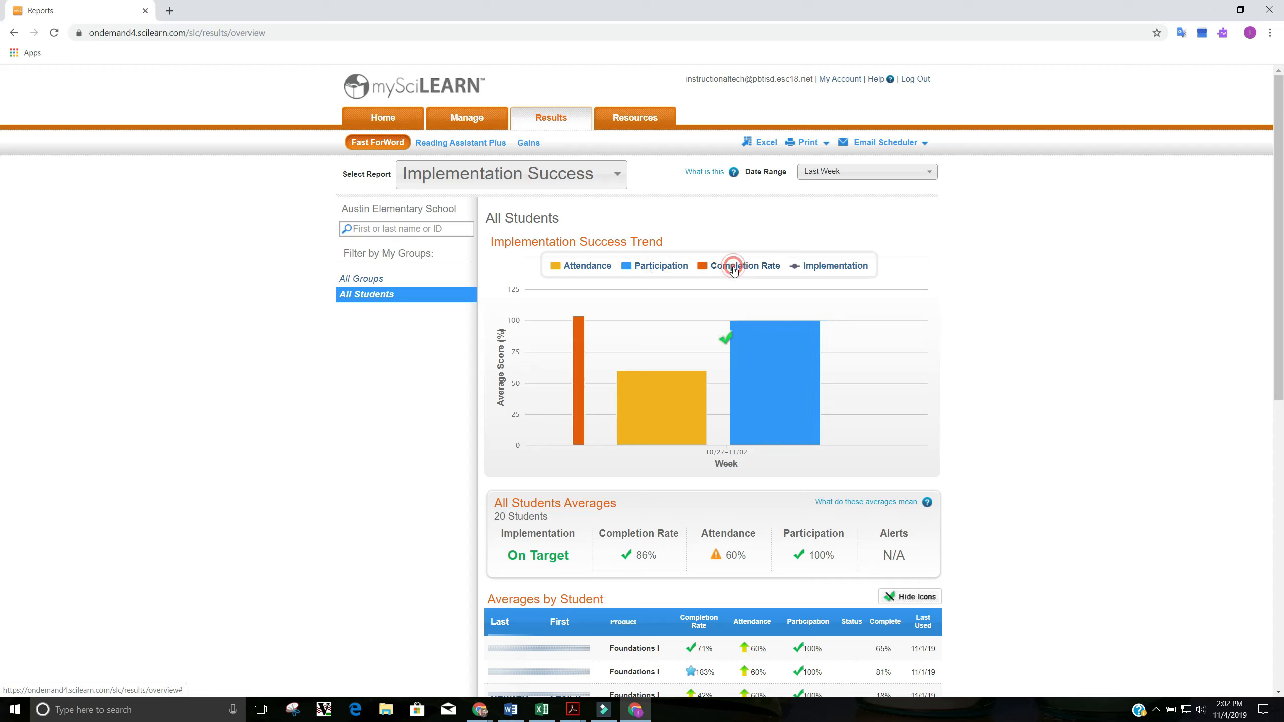
{"action": "left_click", "coordinate": [746, 265]}
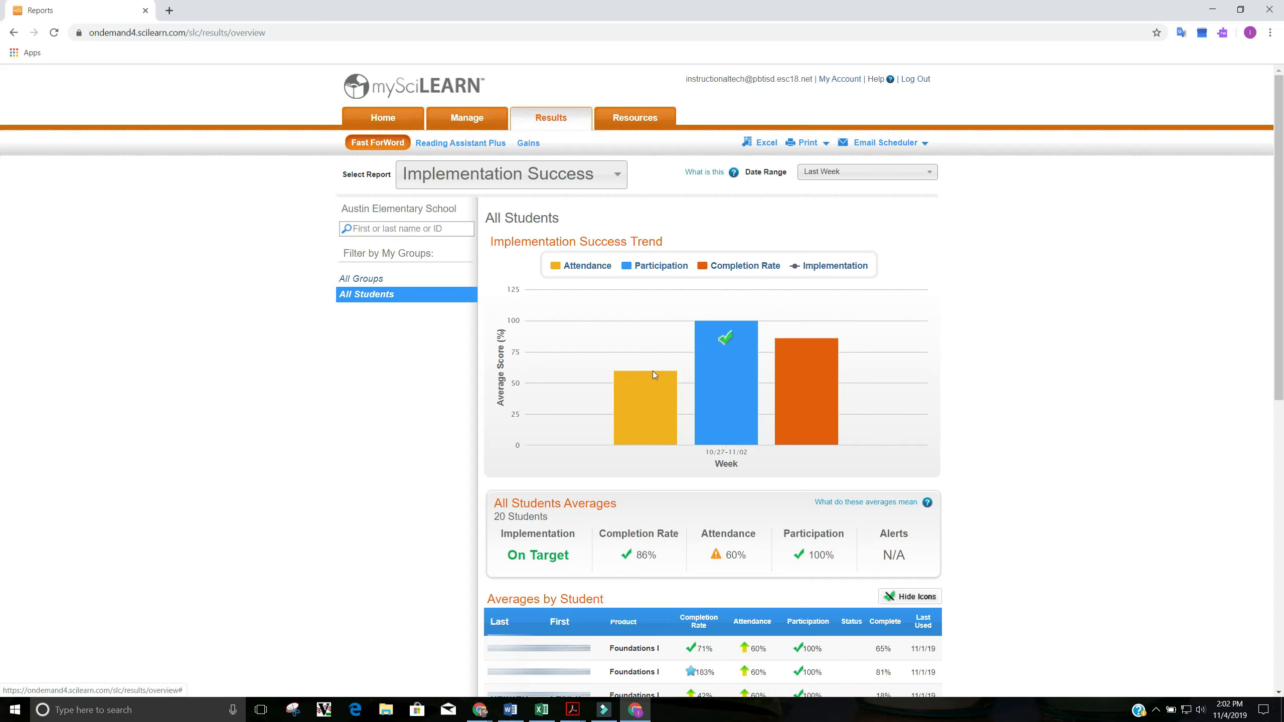
{"action": "mouse_move", "coordinate": [1090, 486]}
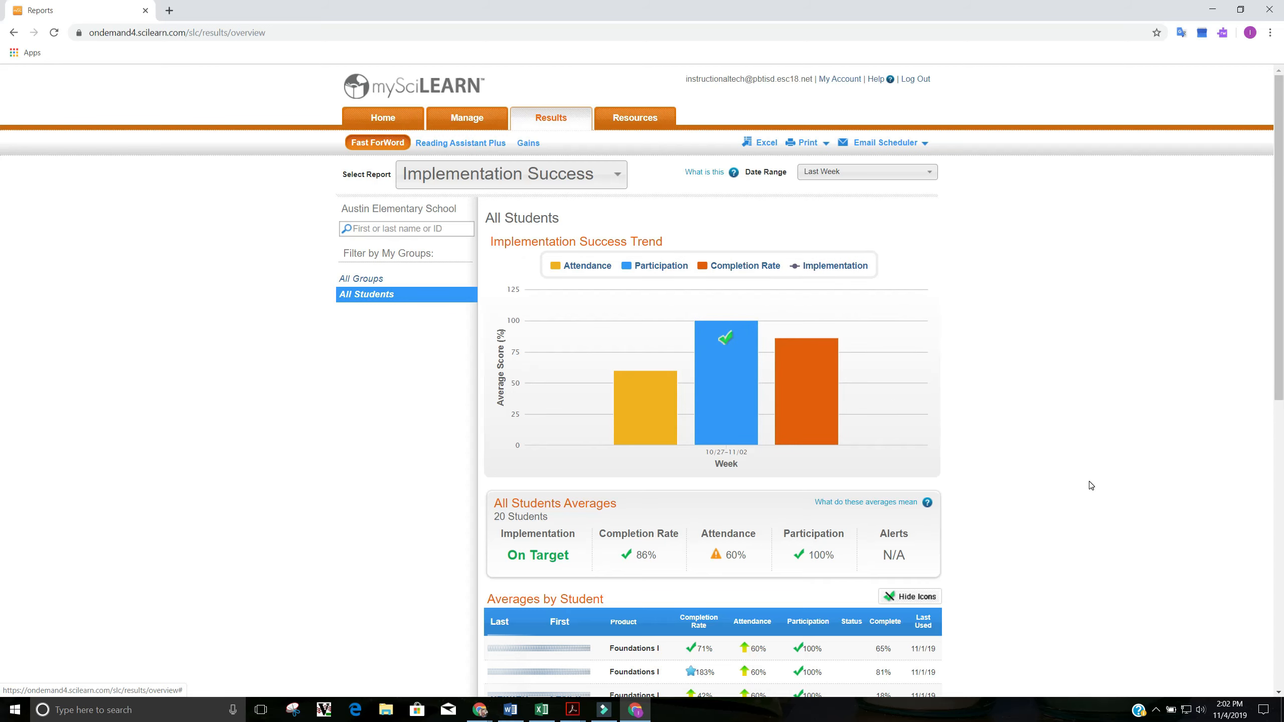
{"action": "scroll", "scroll_direction": "down", "scroll_amount": 3}
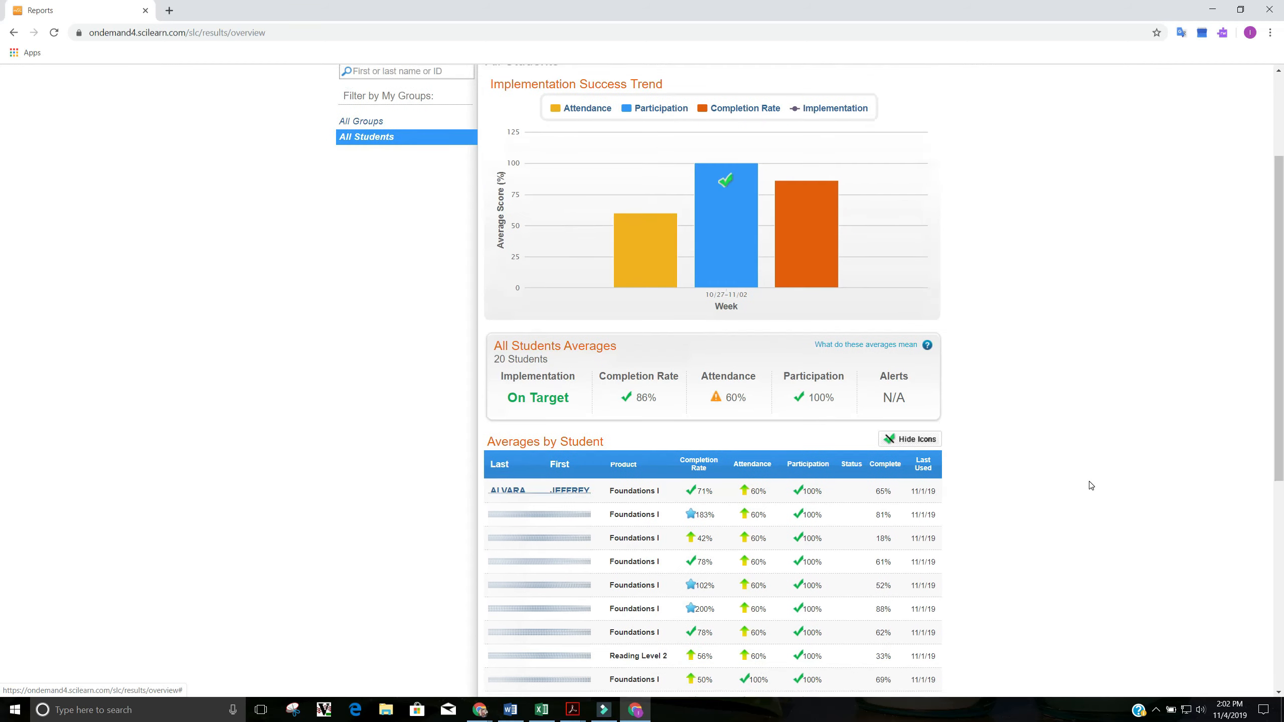
{"action": "scroll", "scroll_direction": "down", "scroll_amount": 3}
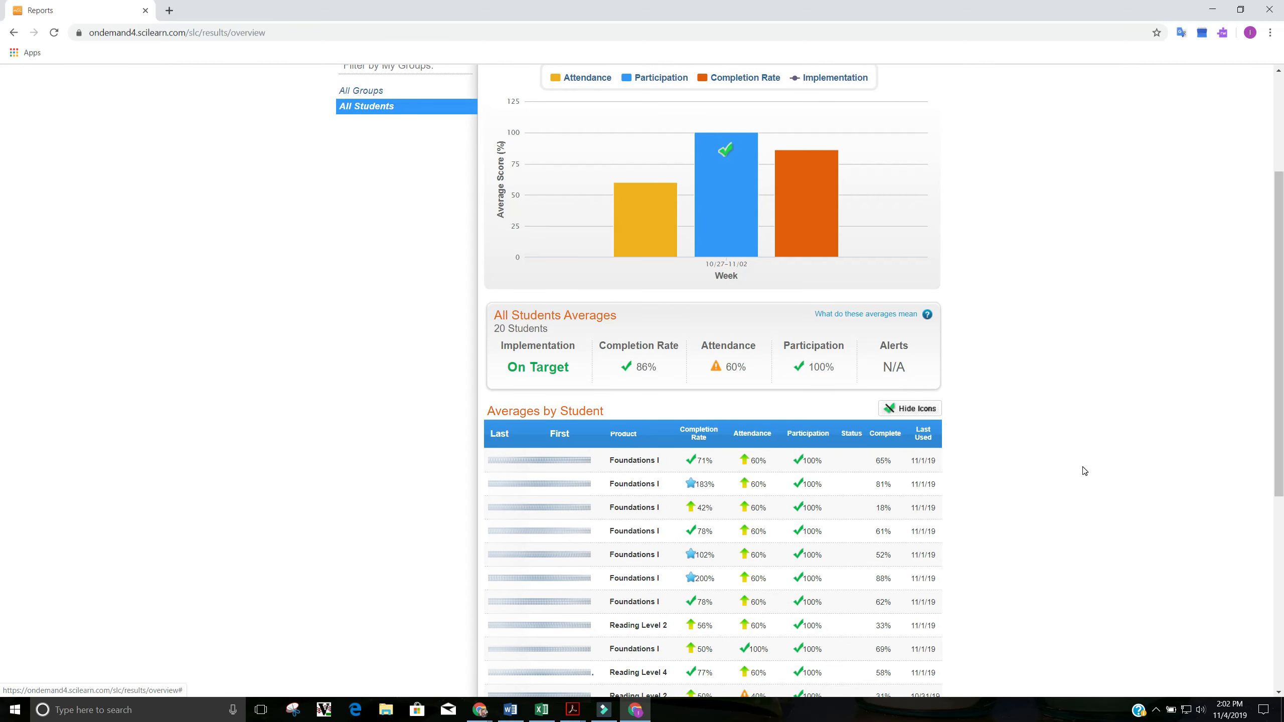
{"action": "mouse_move", "coordinate": [524, 394]}
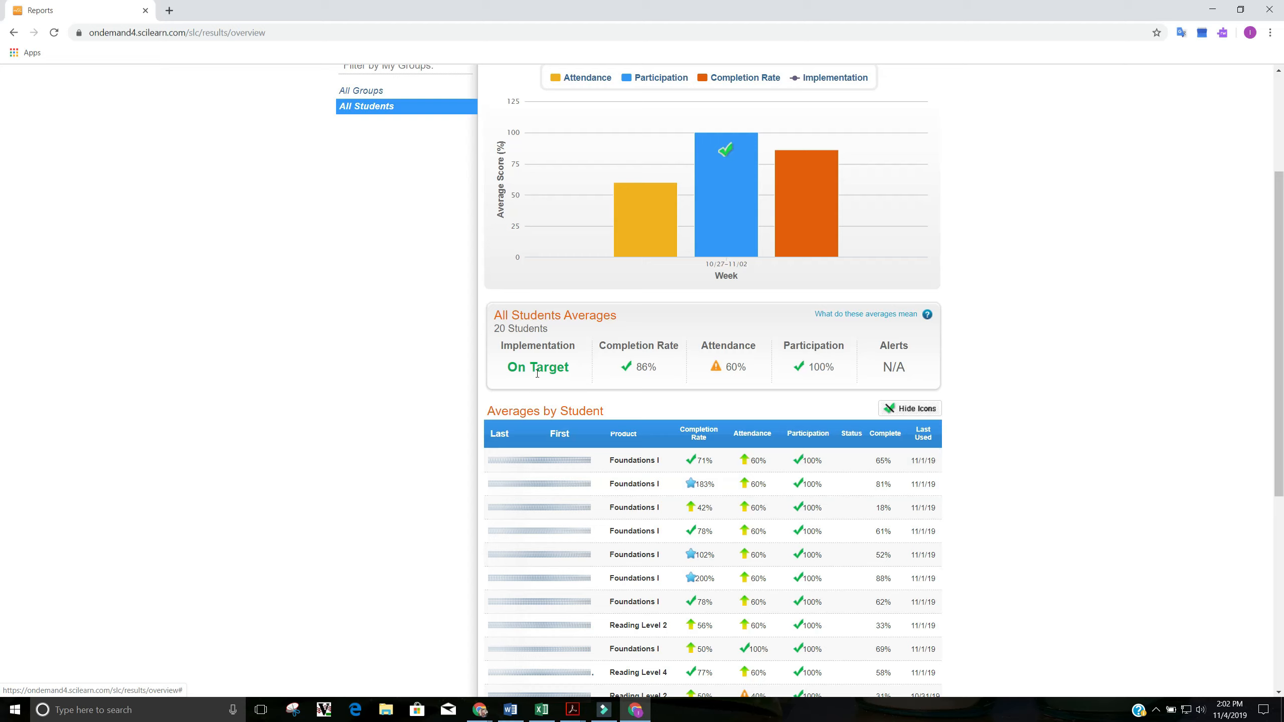
{"action": "mouse_move", "coordinate": [599, 379]}
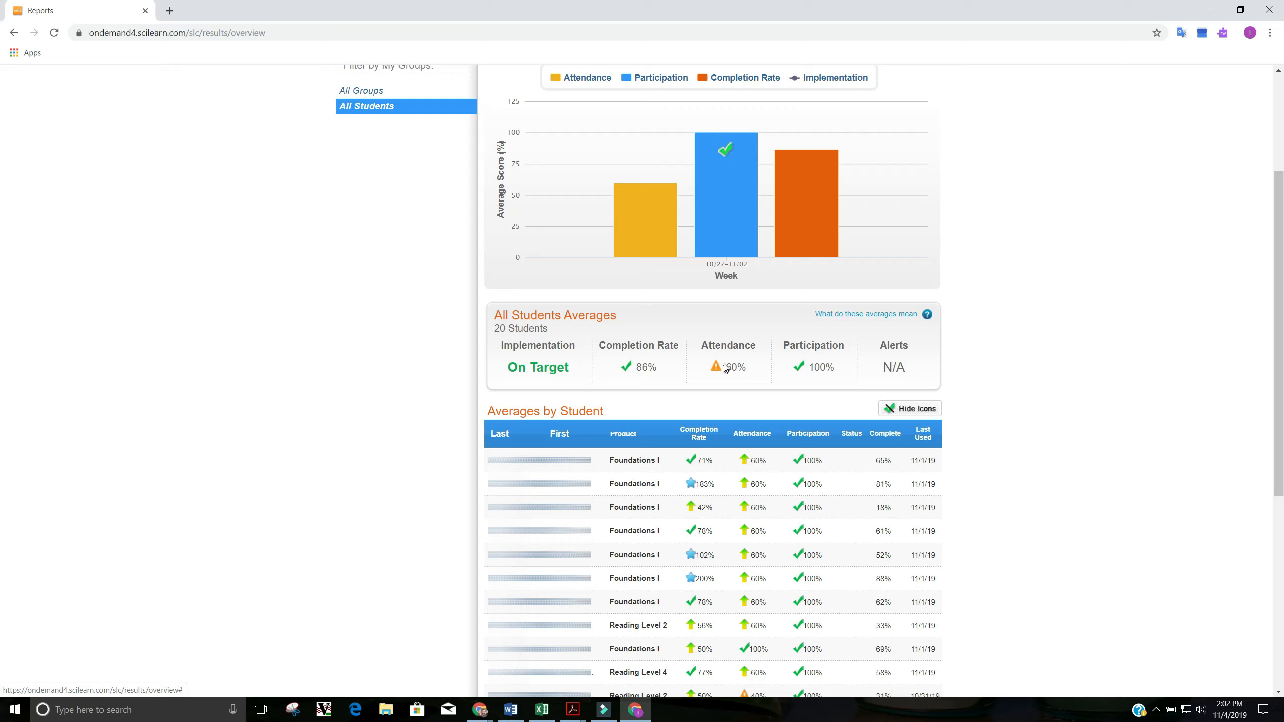
{"action": "mouse_move", "coordinate": [810, 375]}
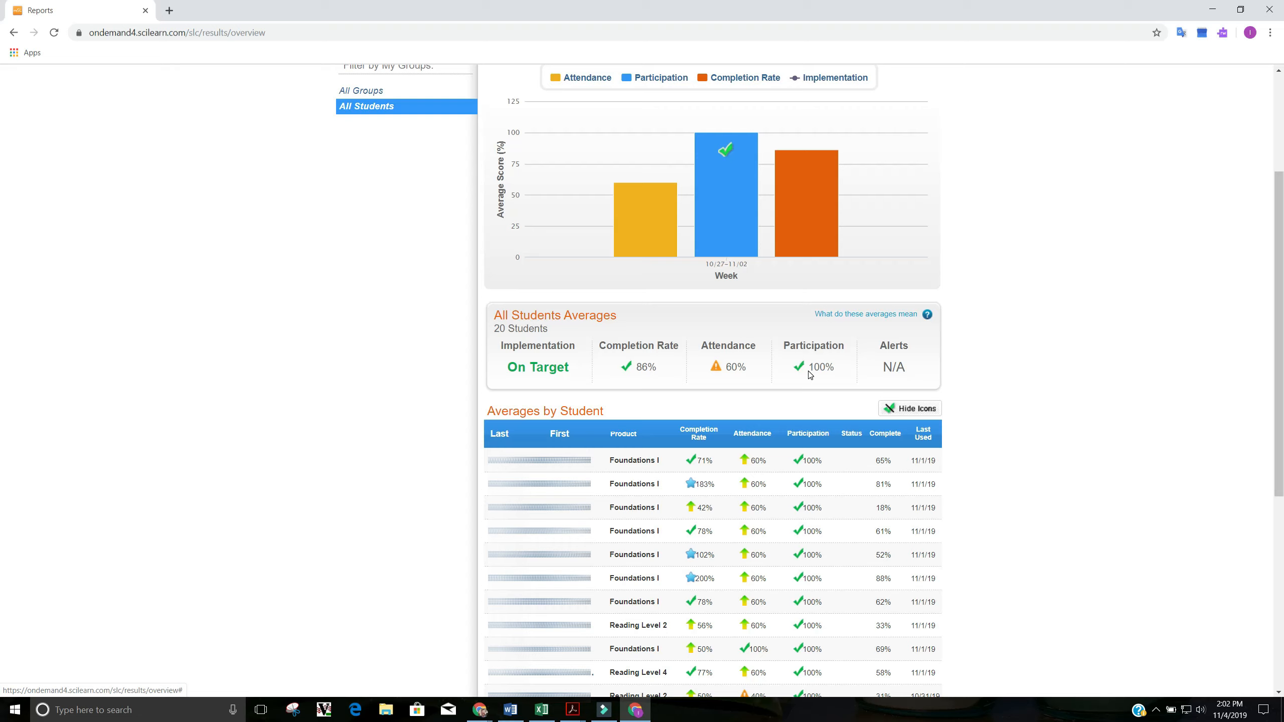
{"action": "mouse_move", "coordinate": [928, 314]}
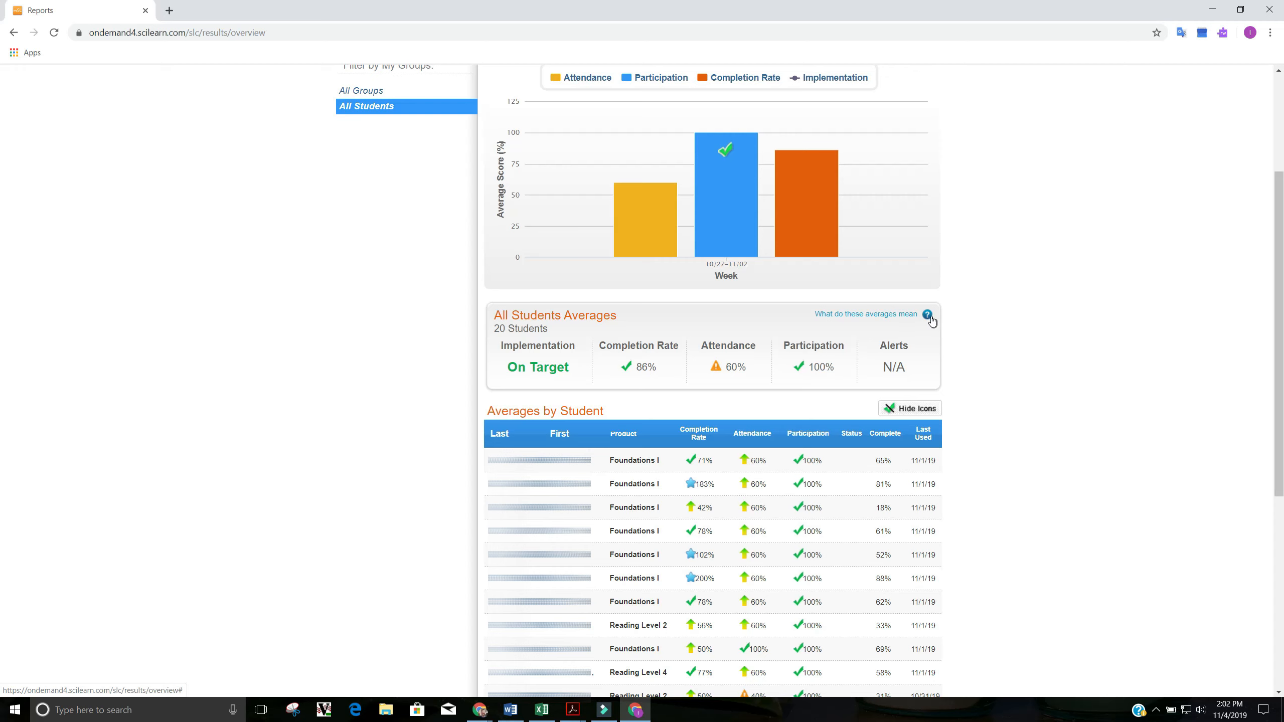
{"action": "left_click", "coordinate": [928, 314]}
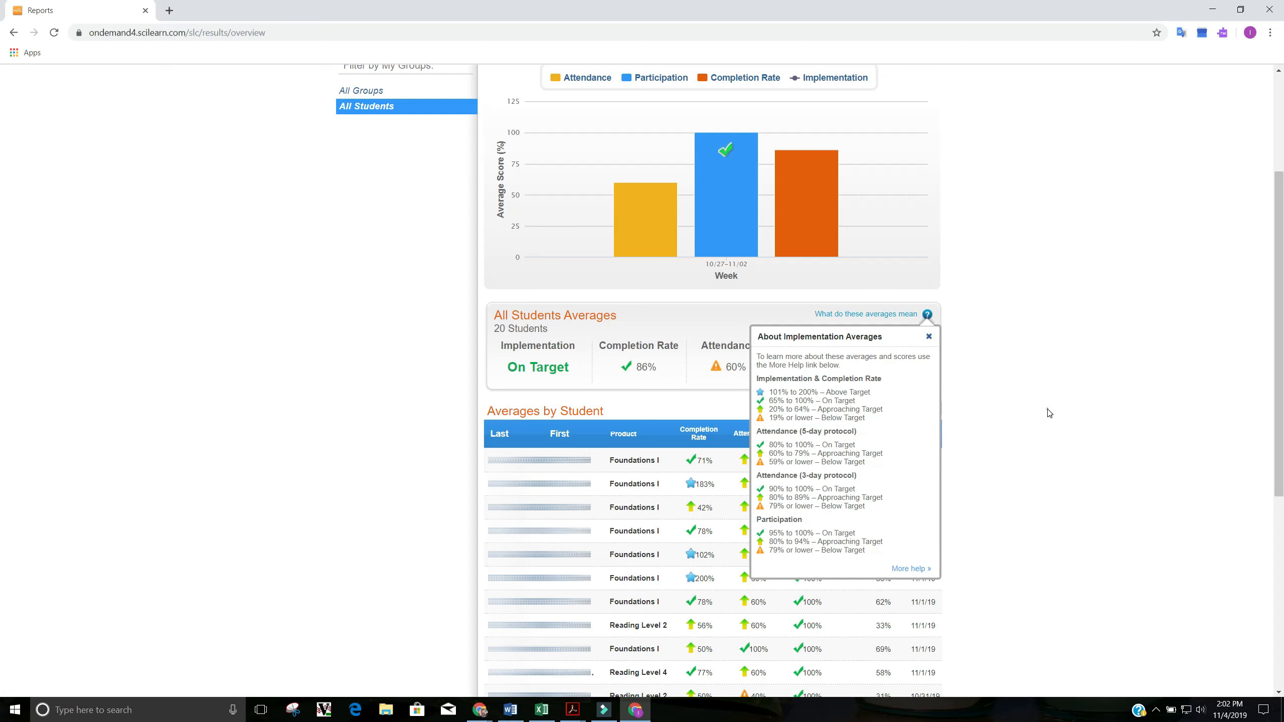
{"action": "left_click", "coordinate": [928, 337]}
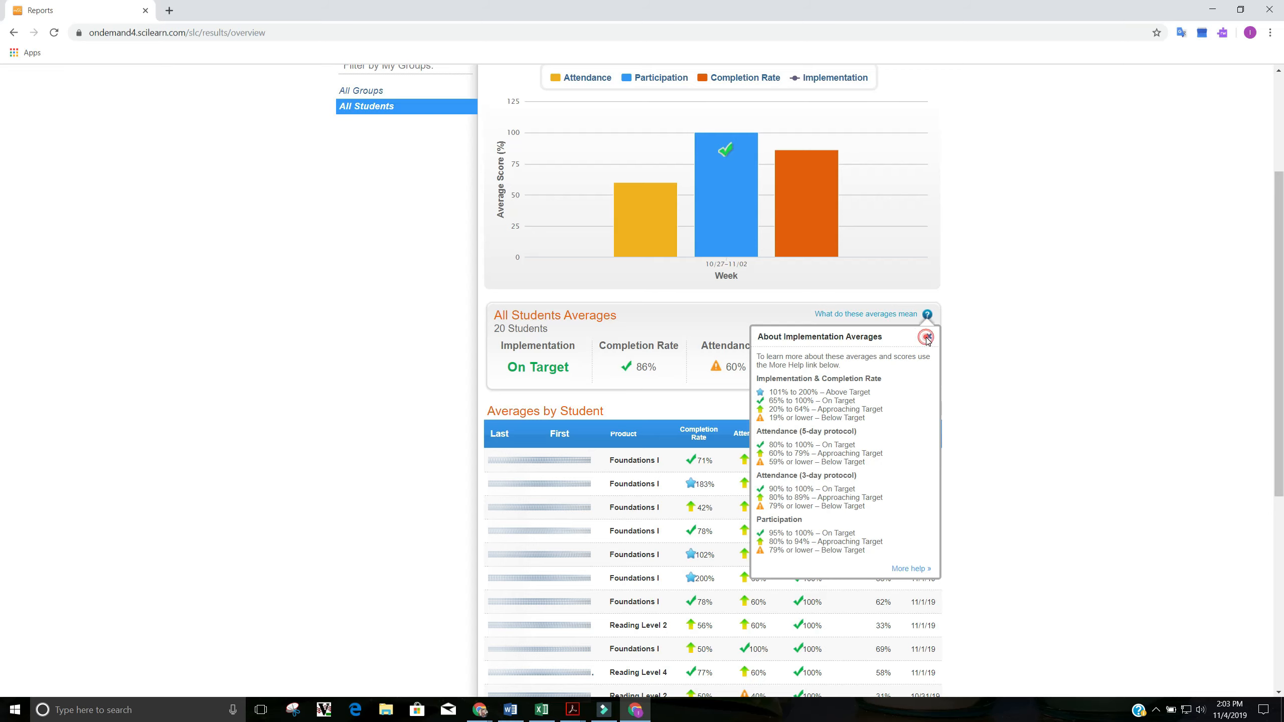
{"action": "left_click", "coordinate": [926, 337]}
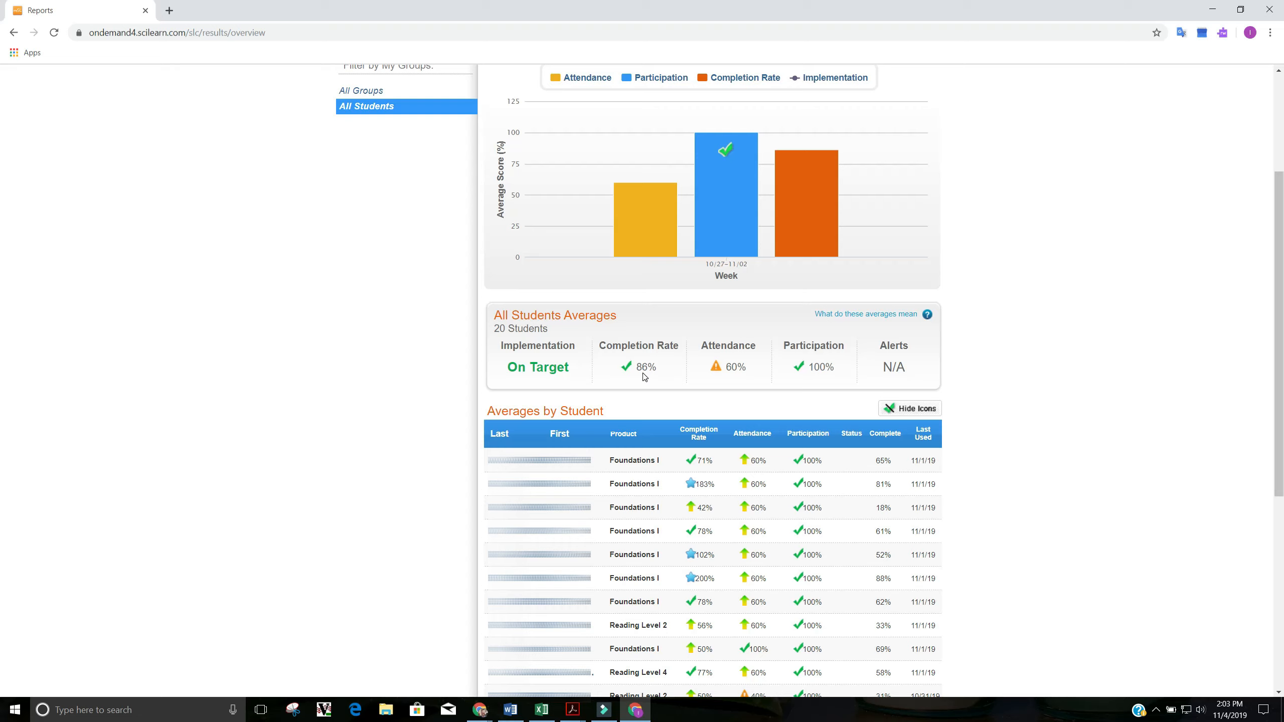
{"action": "mouse_move", "coordinate": [716, 366]}
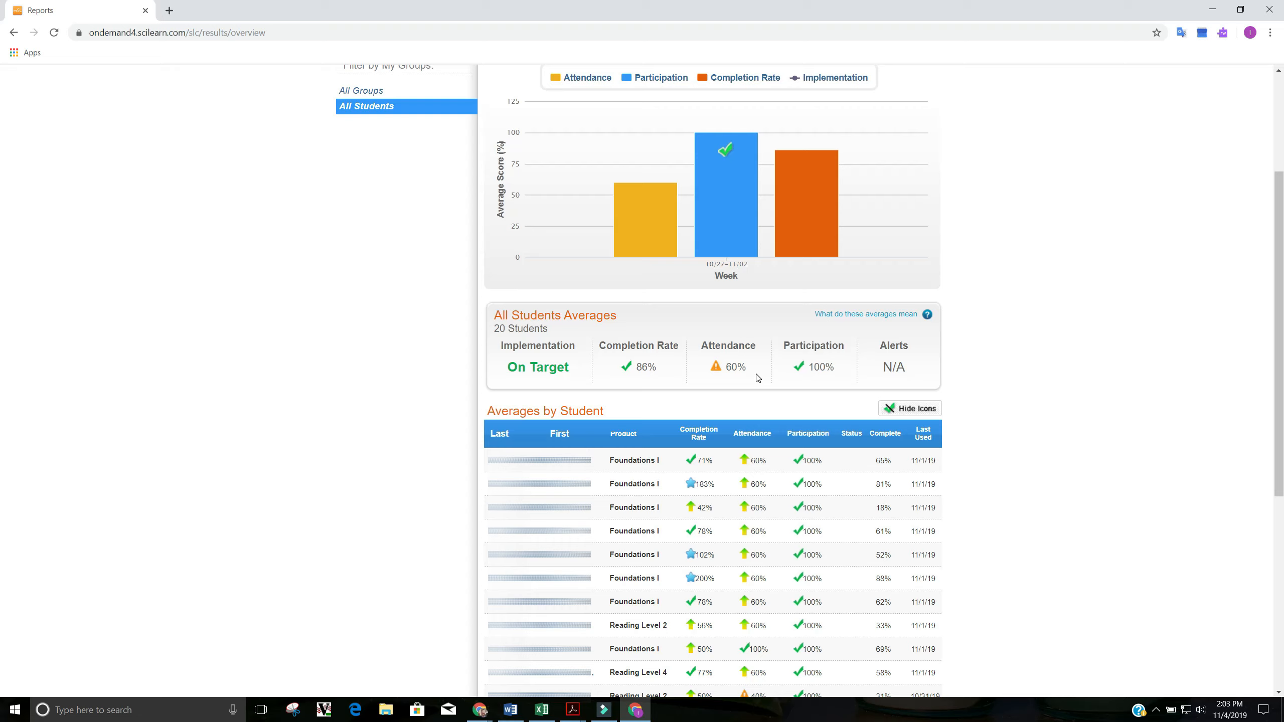
{"action": "mouse_move", "coordinate": [835, 381]}
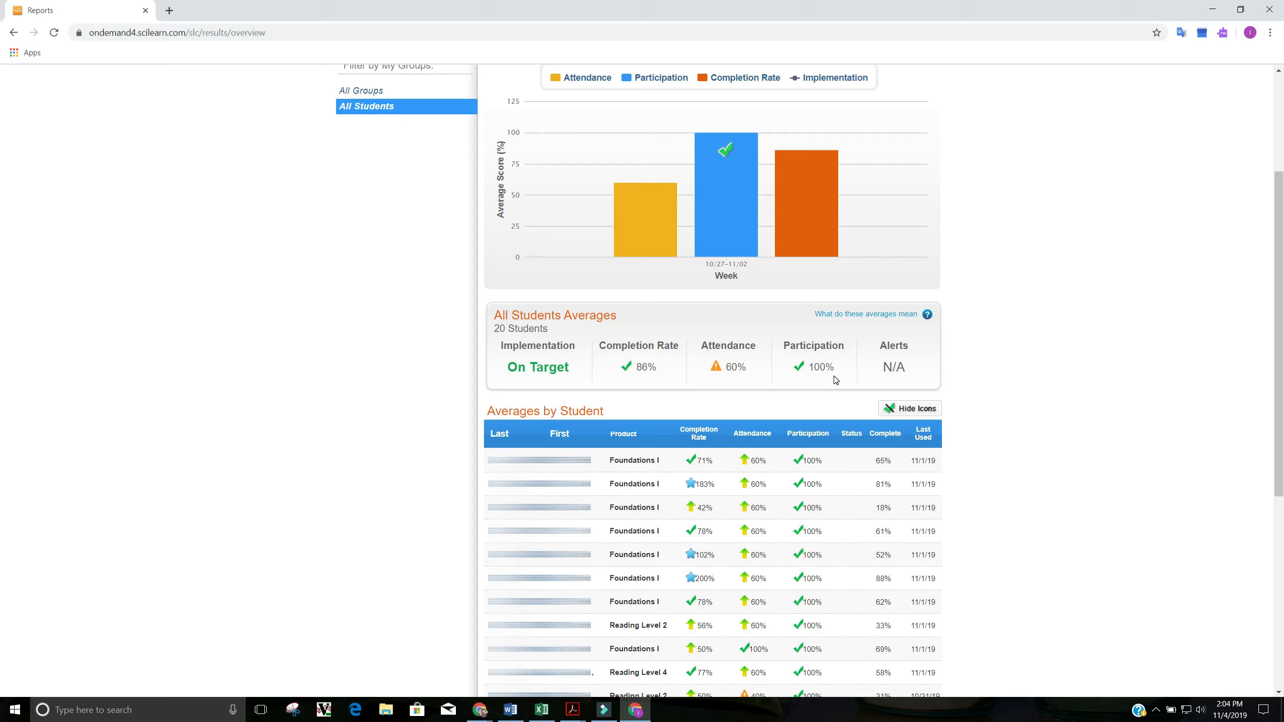
{"action": "mouse_move", "coordinate": [648, 376]}
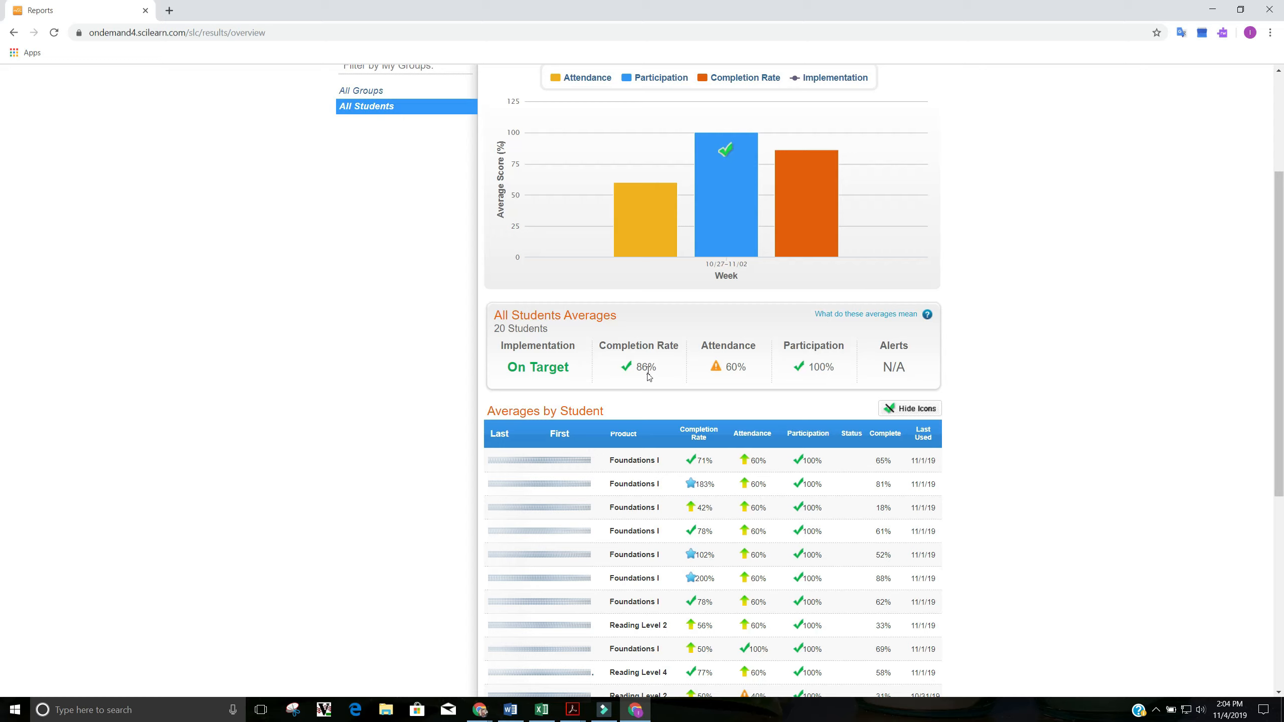
{"action": "mouse_move", "coordinate": [733, 388]}
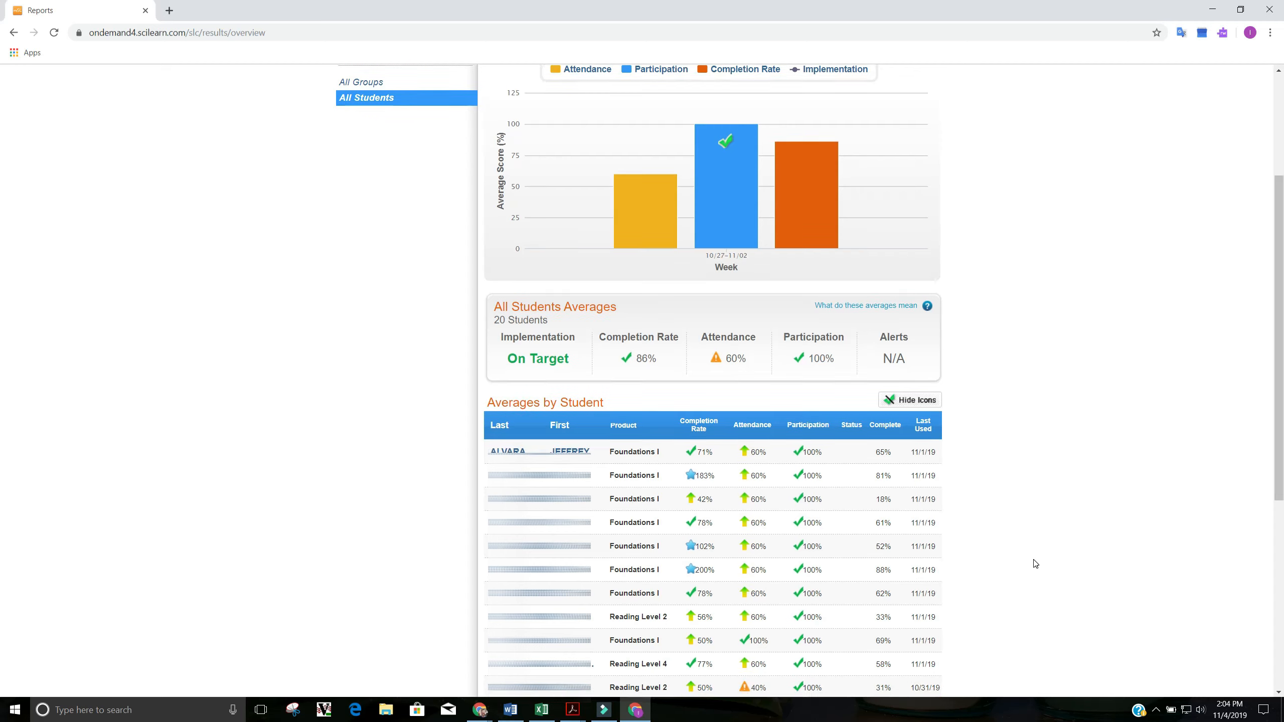
{"action": "scroll", "scroll_direction": "down", "scroll_amount": 3}
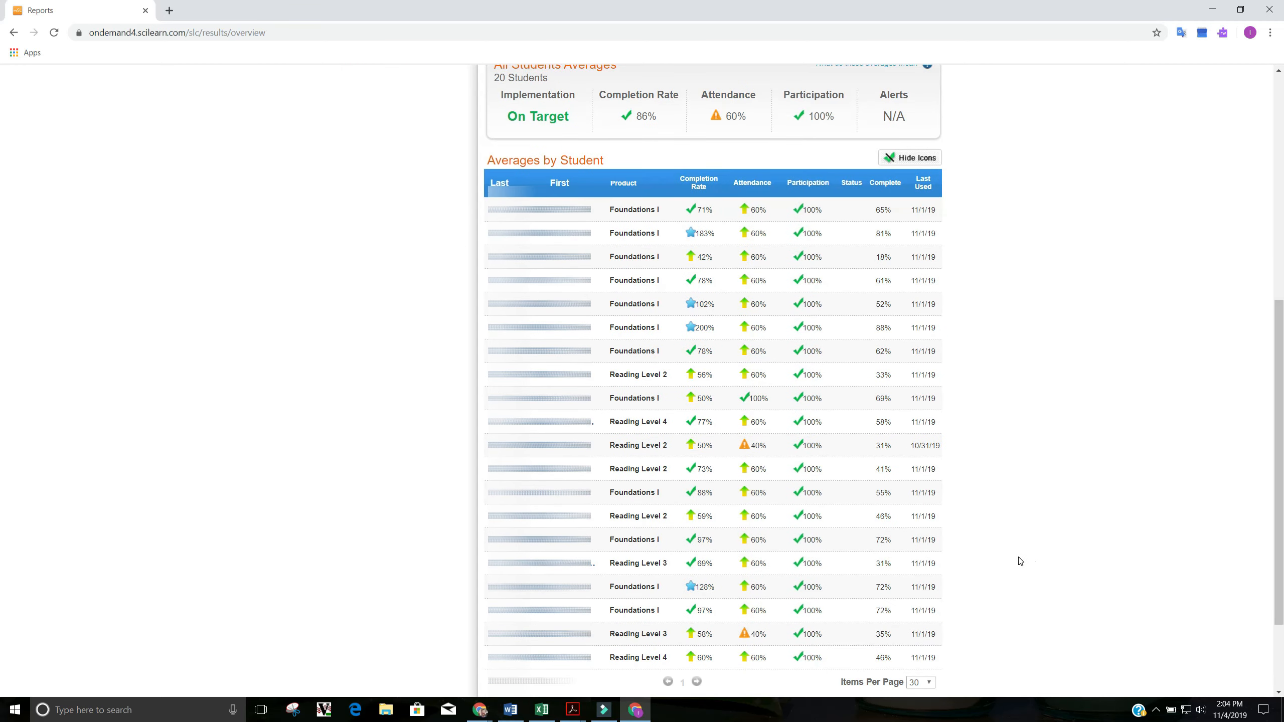
{"action": "scroll", "scroll_direction": "down", "scroll_amount": 3}
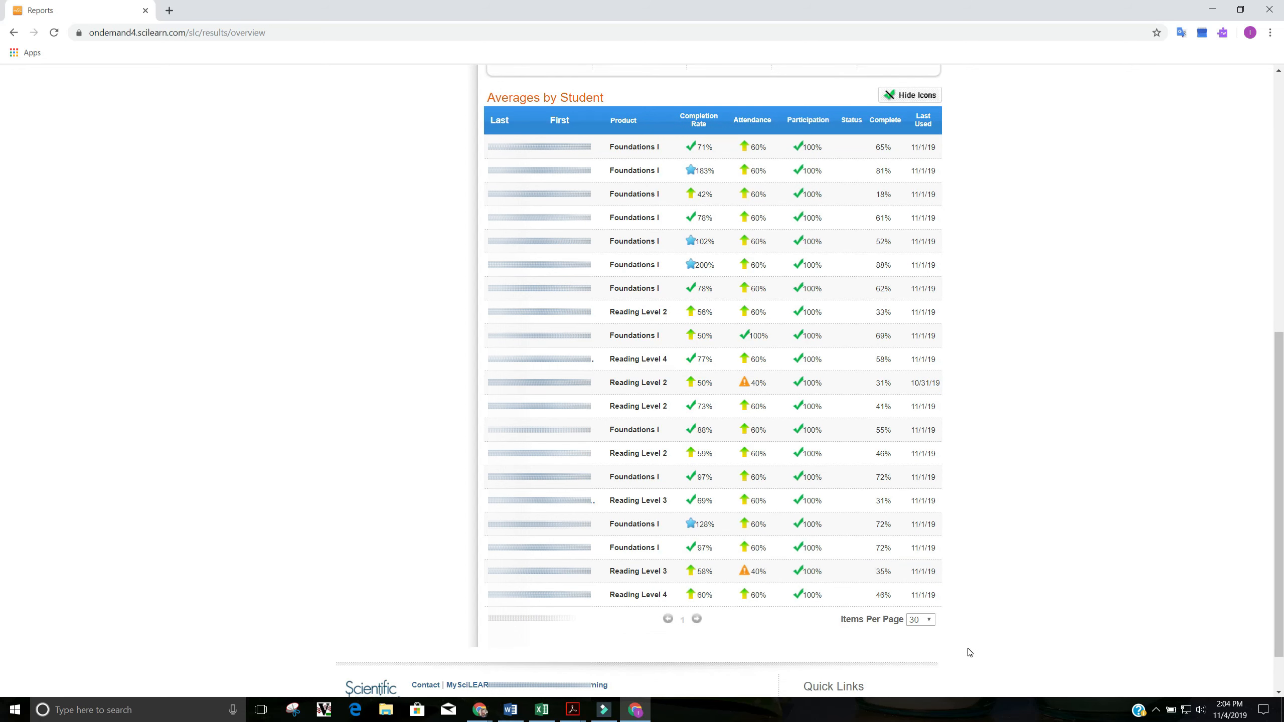
{"action": "mouse_move", "coordinate": [1028, 654]}
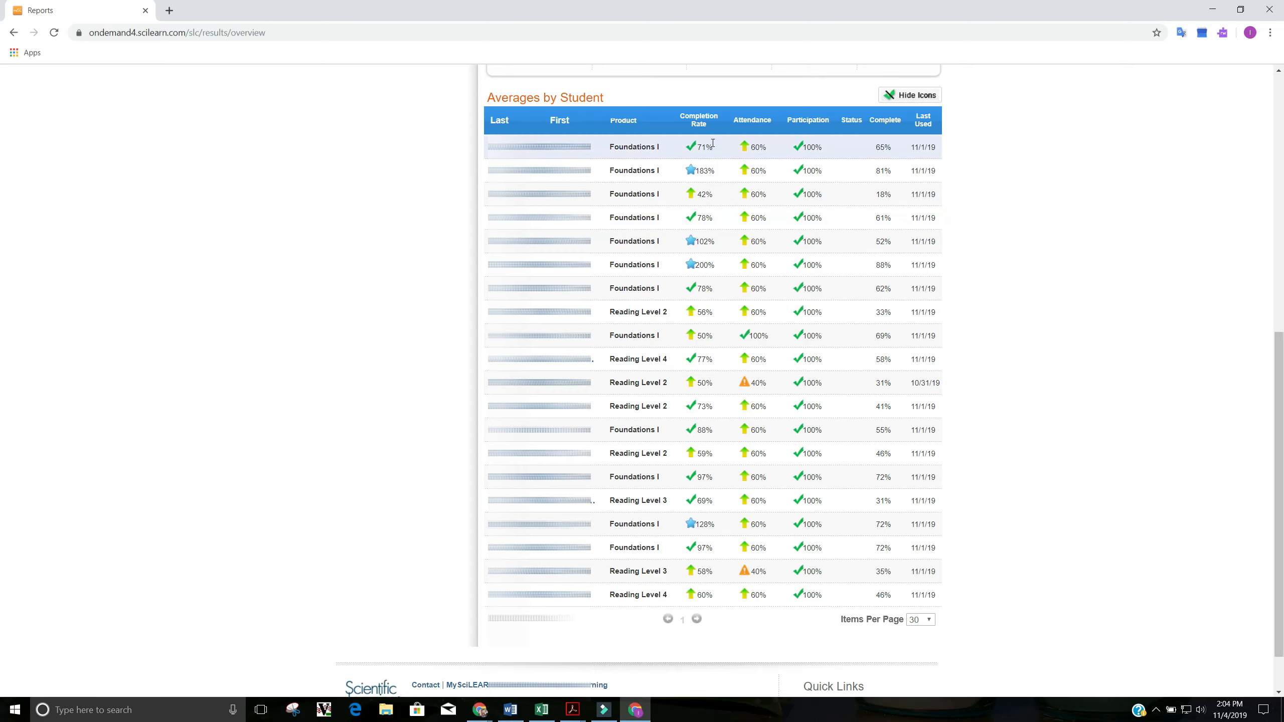
{"action": "mouse_move", "coordinate": [711, 231]}
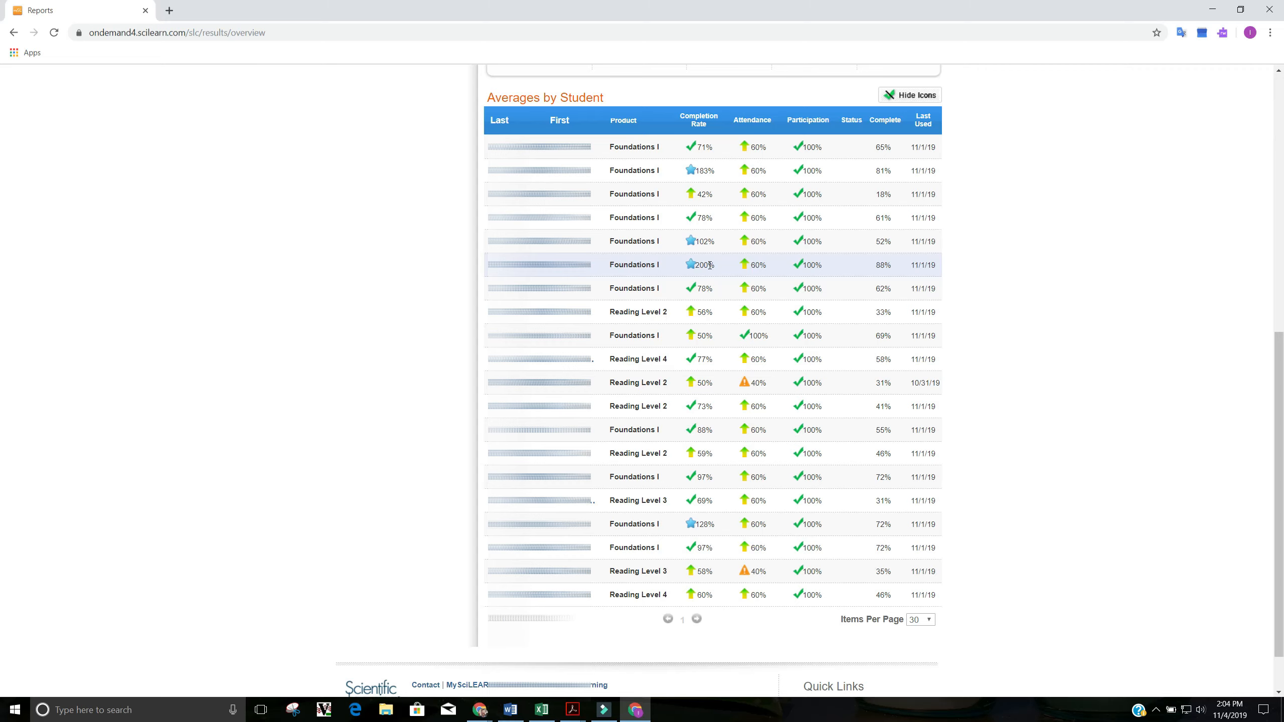
{"action": "mouse_move", "coordinate": [1142, 497]}
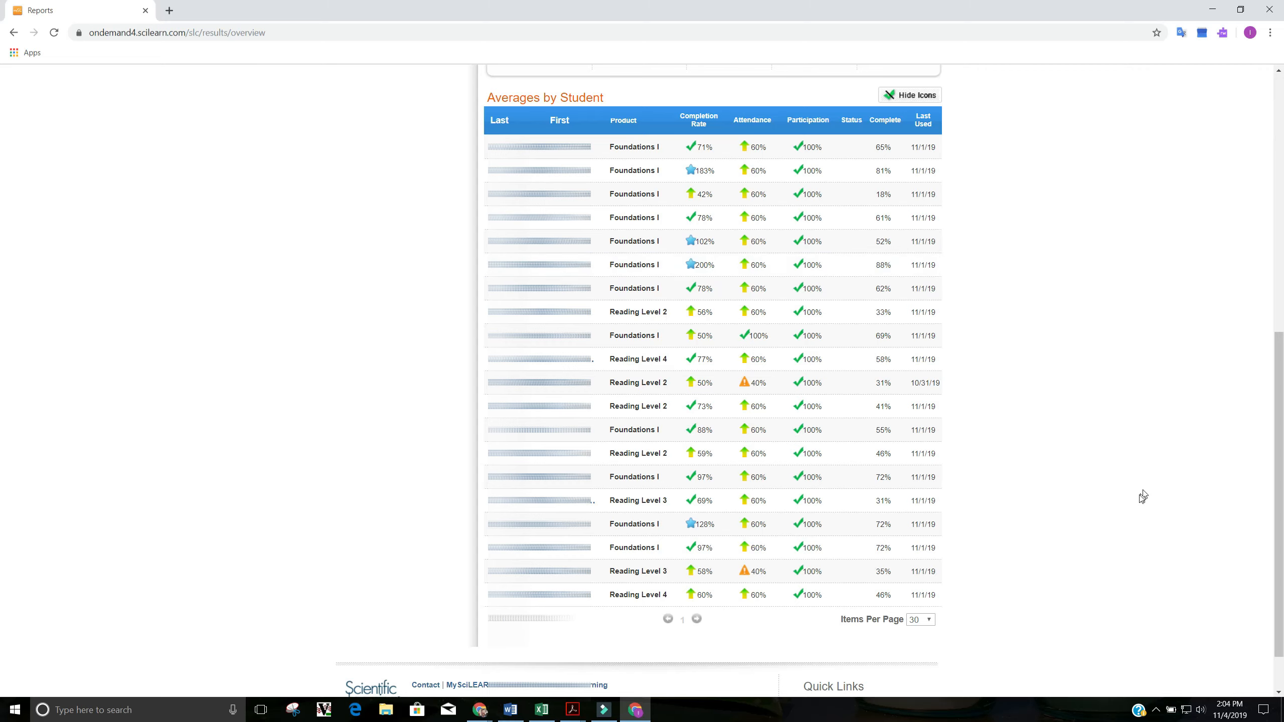